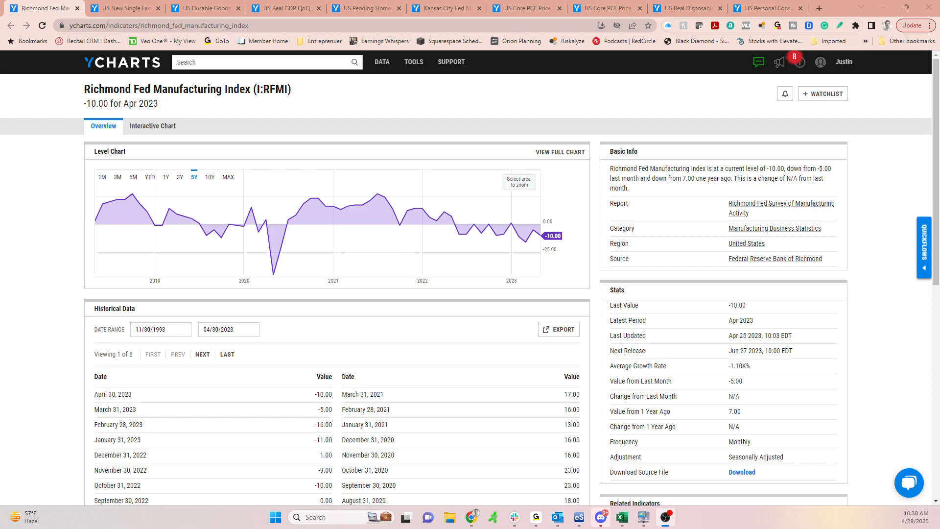
mouse_move(504, 163)
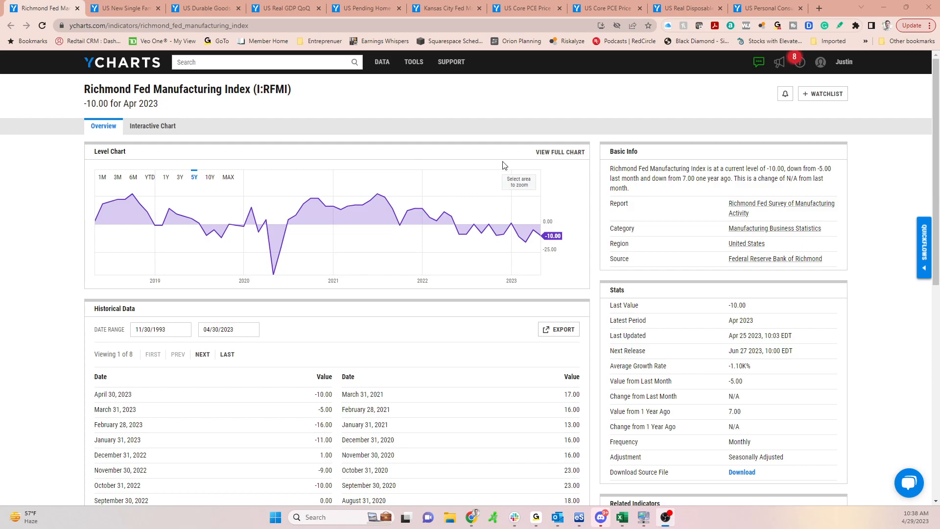
mouse_move(437, 136)
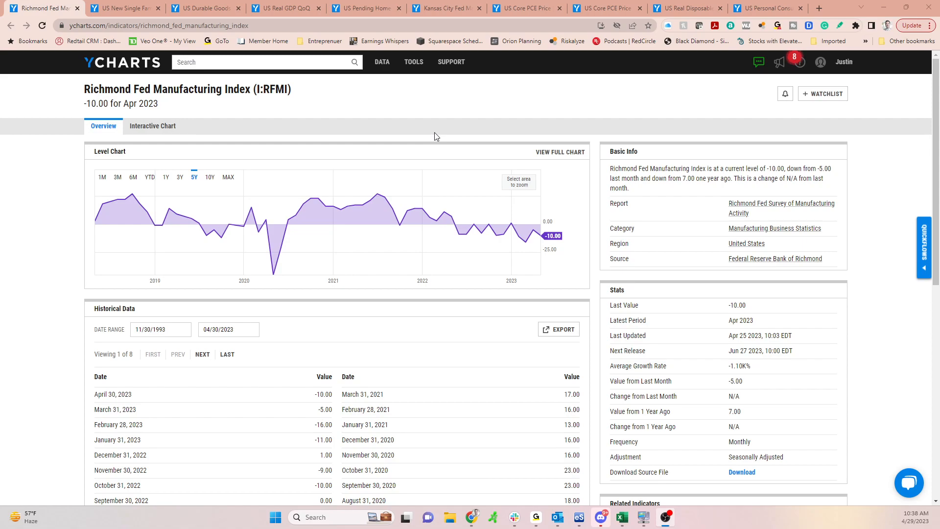
Switch to the eSignal $NYA daily chart with its moving averages, Bollinger Bands and oscillators.
left_click(578, 517)
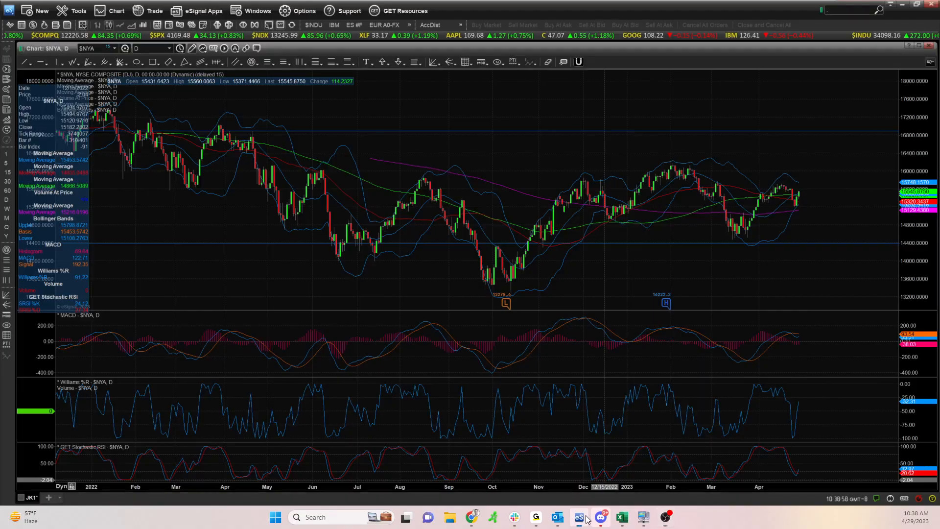
mouse_move(557, 304)
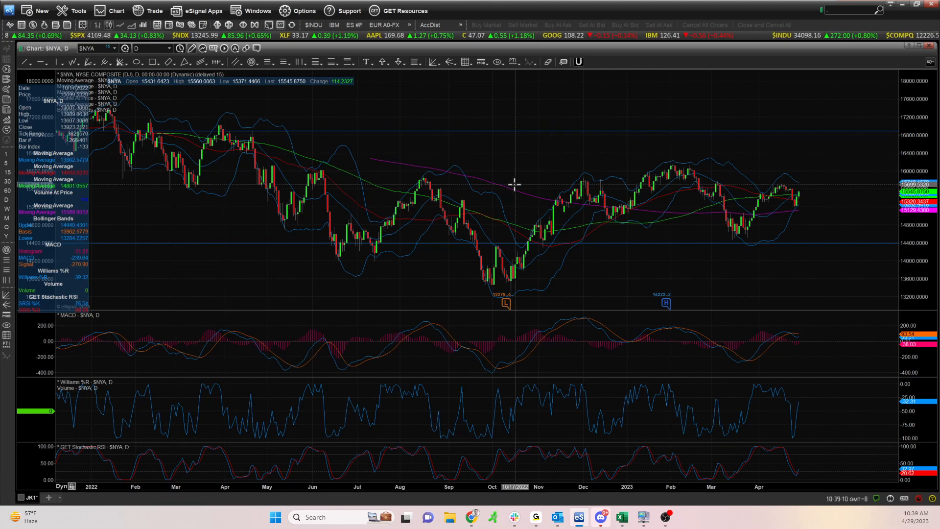
mouse_move(591, 268)
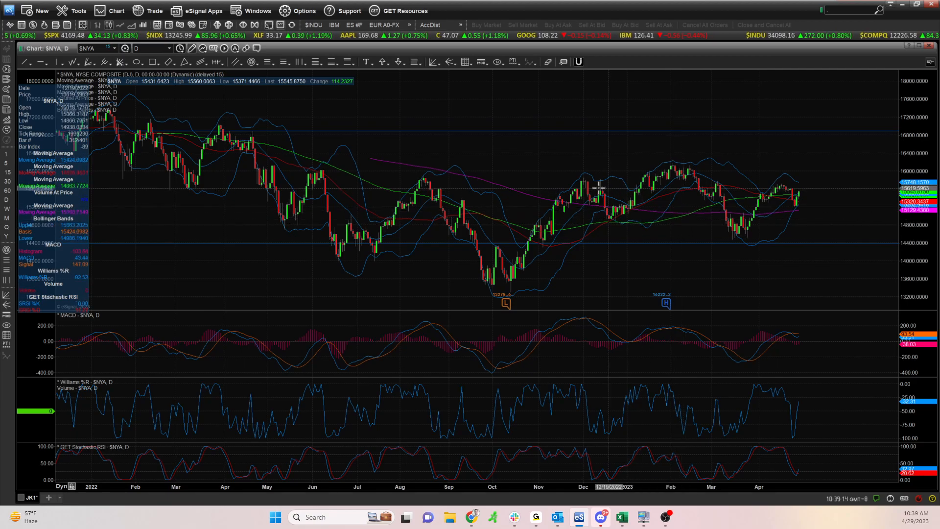
mouse_move(572, 172)
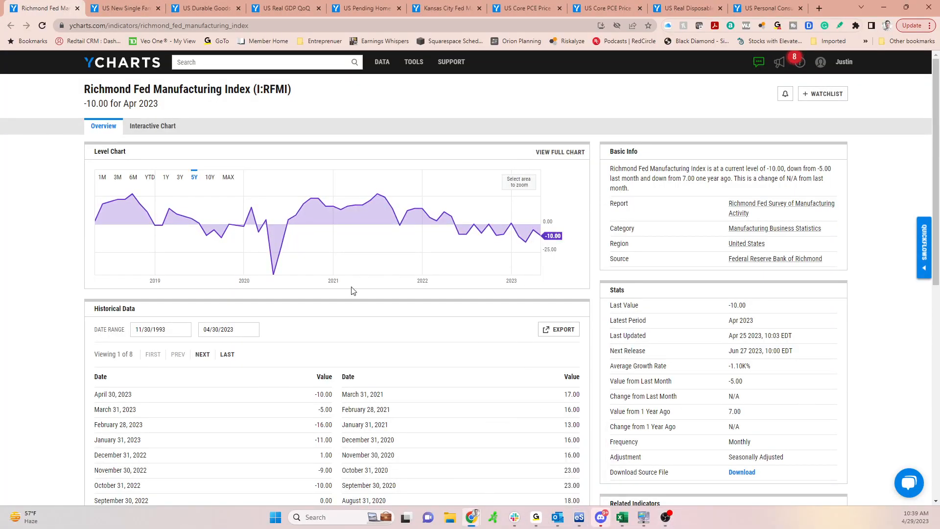
mouse_move(207, 168)
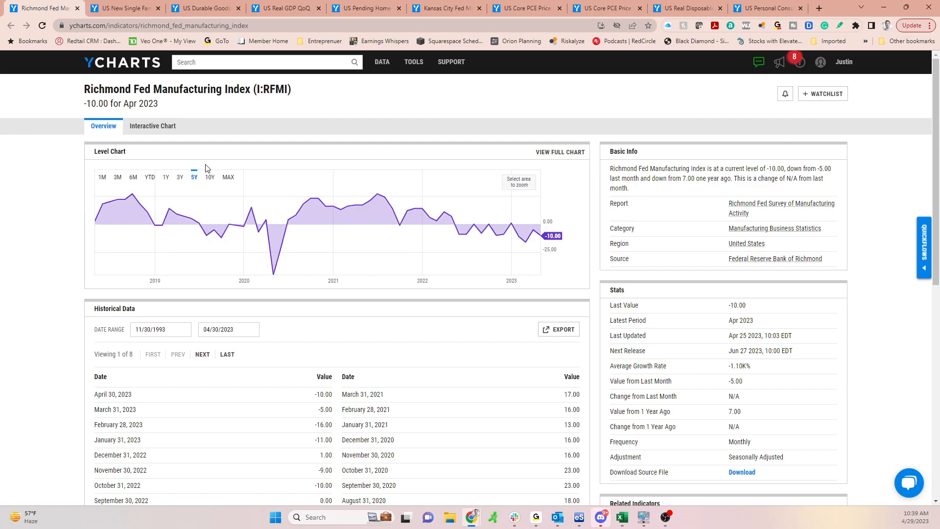
mouse_move(77, 219)
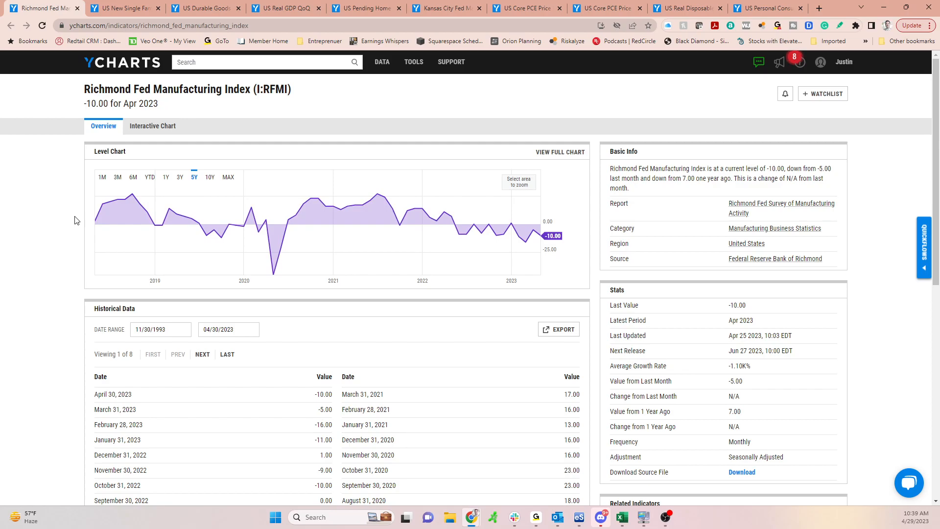
mouse_move(108, 119)
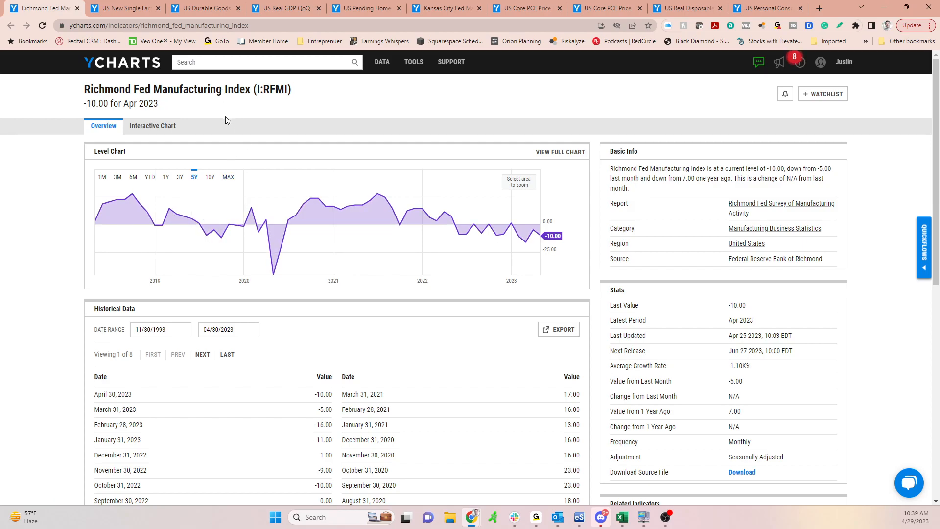
mouse_move(553, 209)
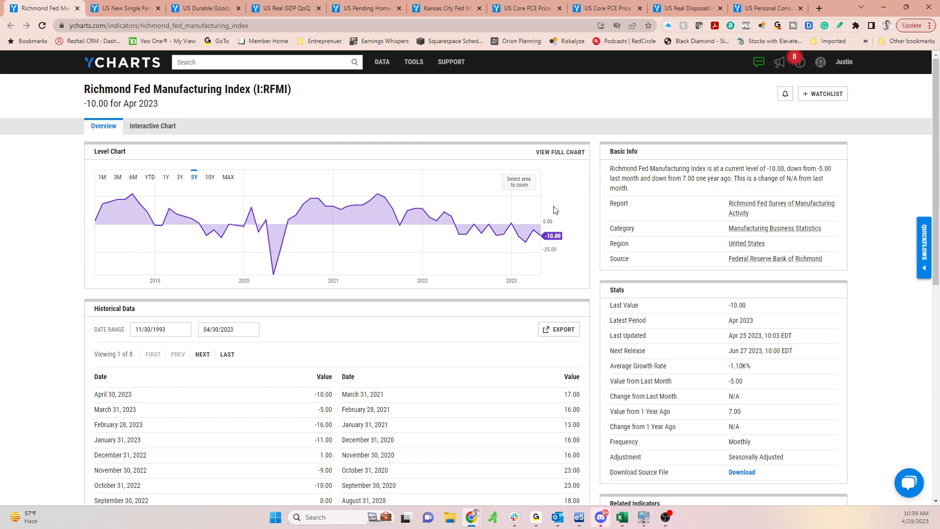
View US New Single Family Houses Sold, then US Durable Goods New Orders MoM (3.23%, March 2023).
left_click(122, 9)
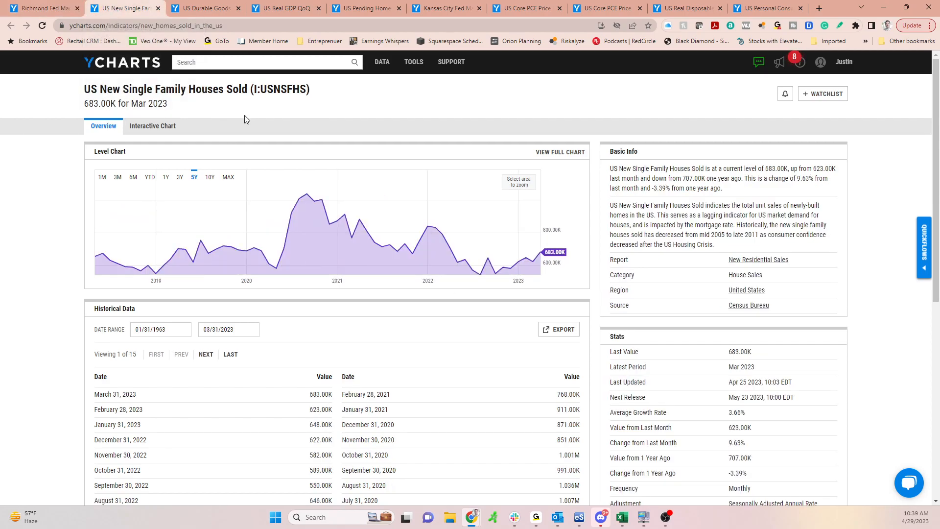
mouse_move(518, 299)
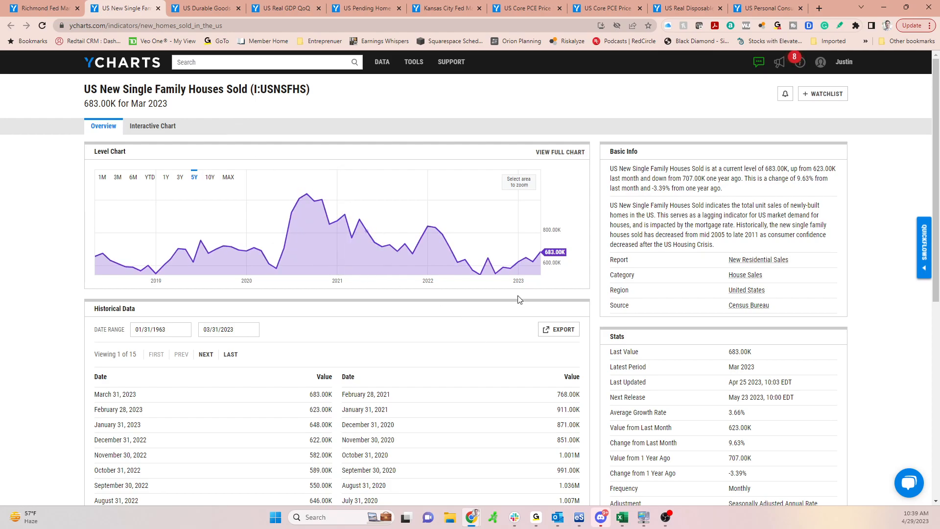
mouse_move(494, 274)
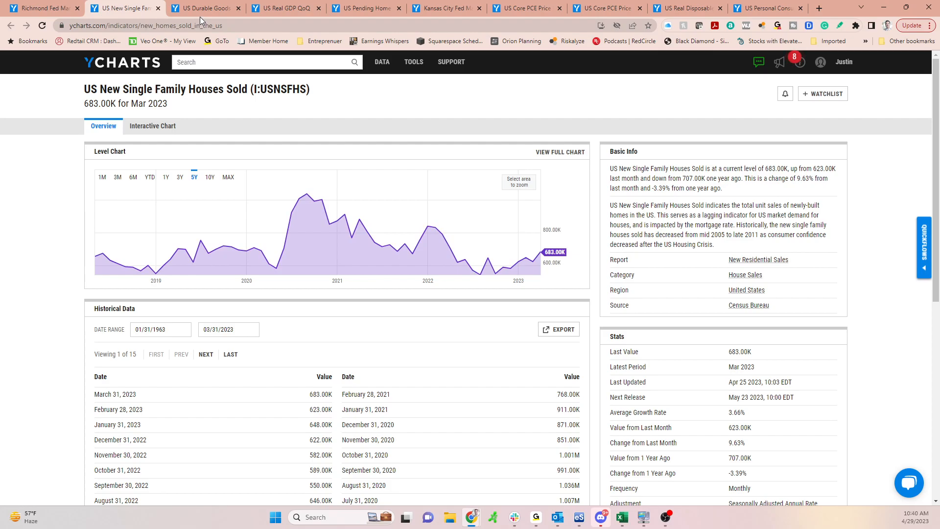
mouse_move(203, 8)
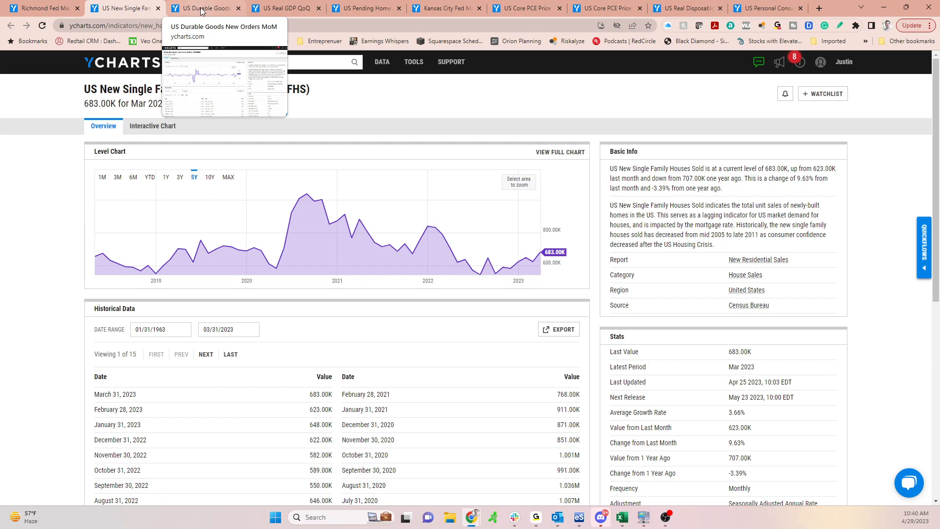
left_click(202, 9)
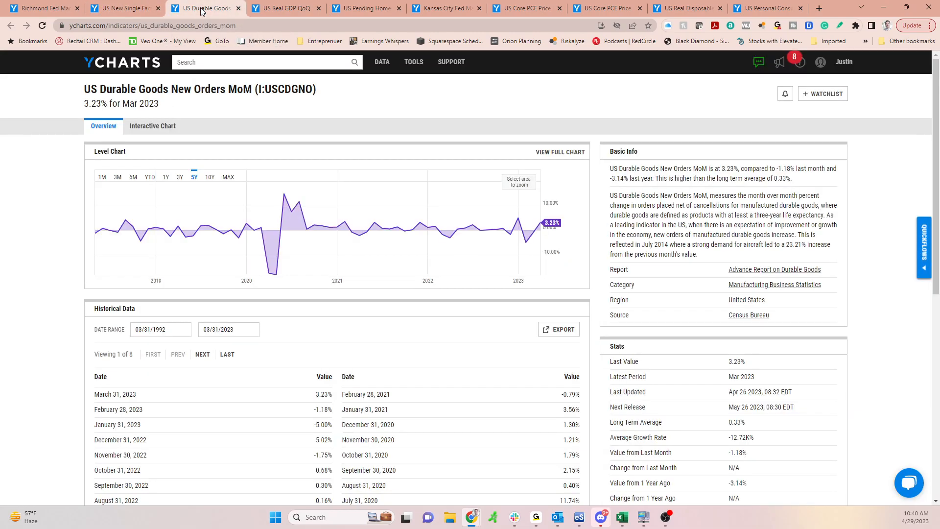
mouse_move(601, 316)
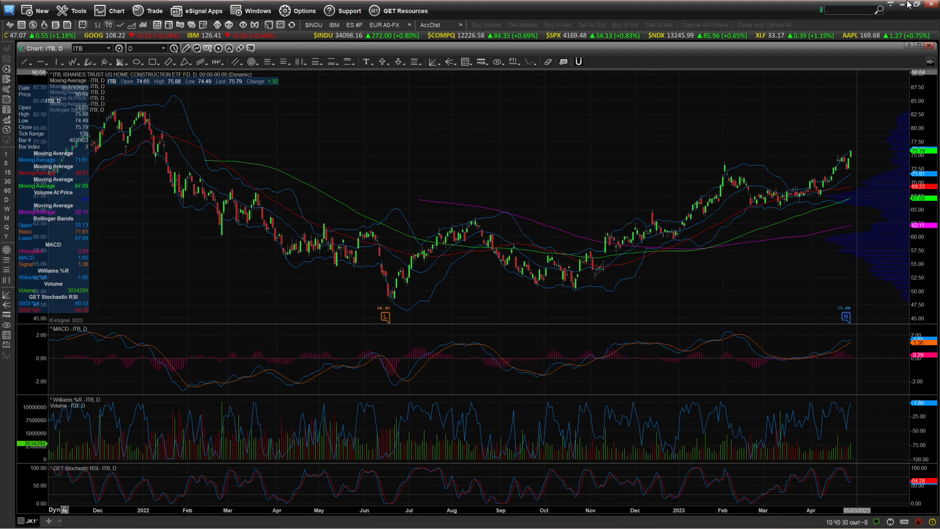
mouse_move(901, 5)
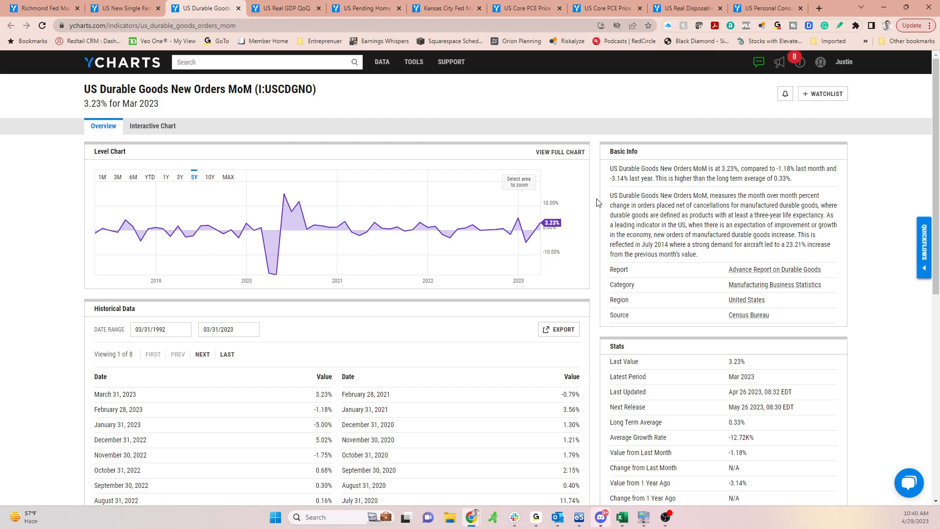
mouse_move(566, 211)
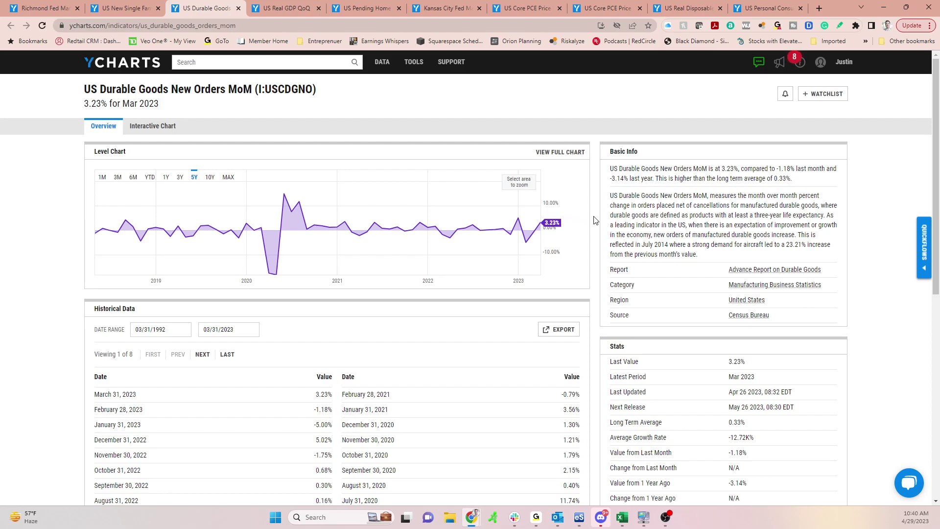
left_click(120, 8)
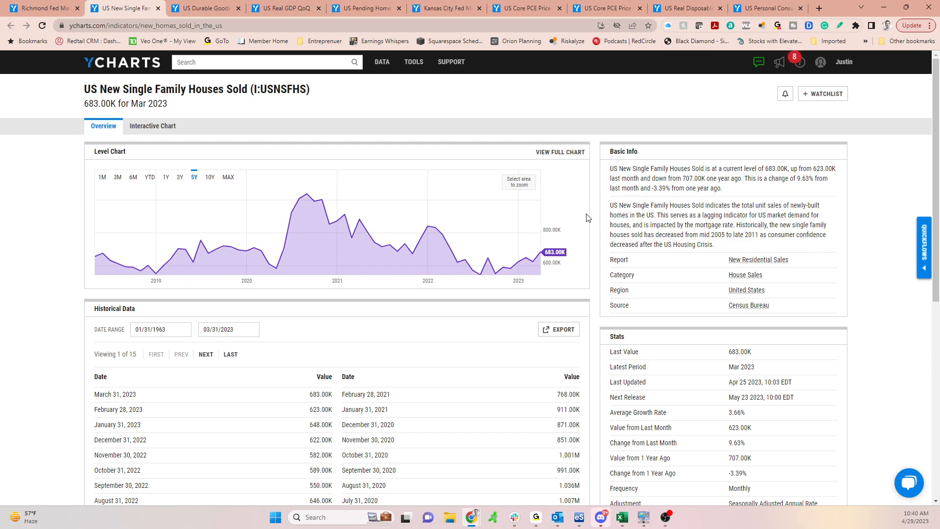
mouse_move(594, 221)
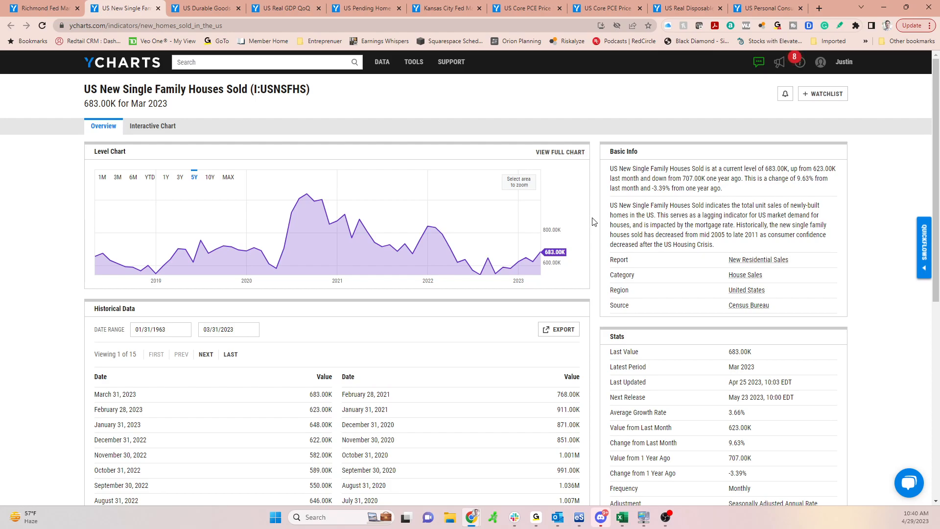
mouse_move(591, 228)
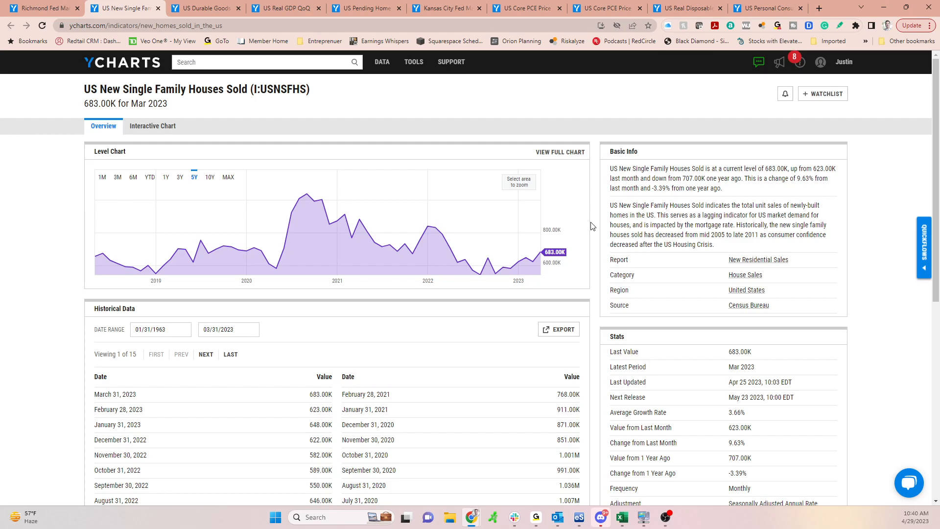
left_click(201, 9)
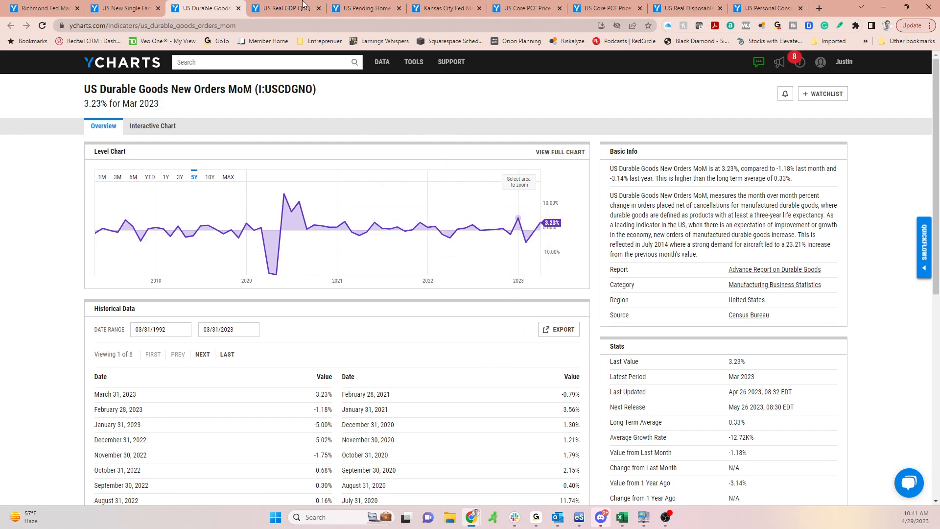
left_click(286, 8)
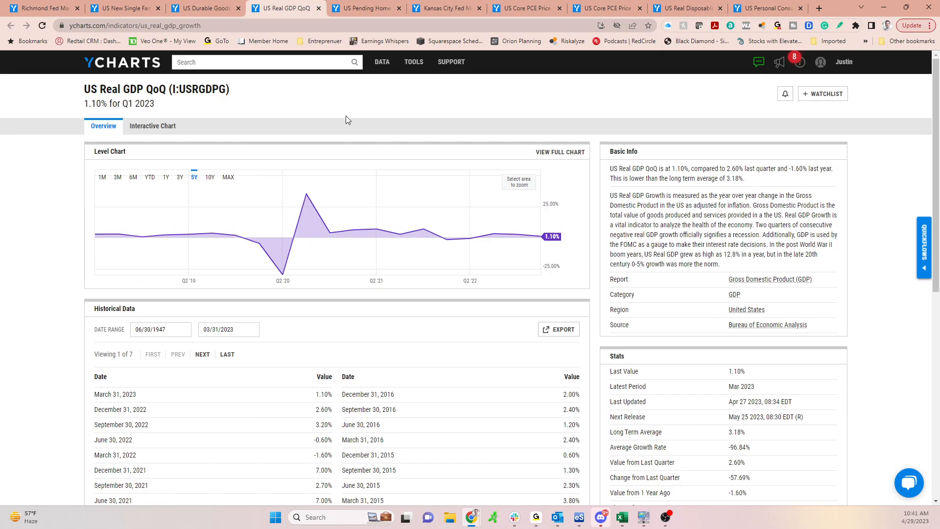
scroll("down", 3)
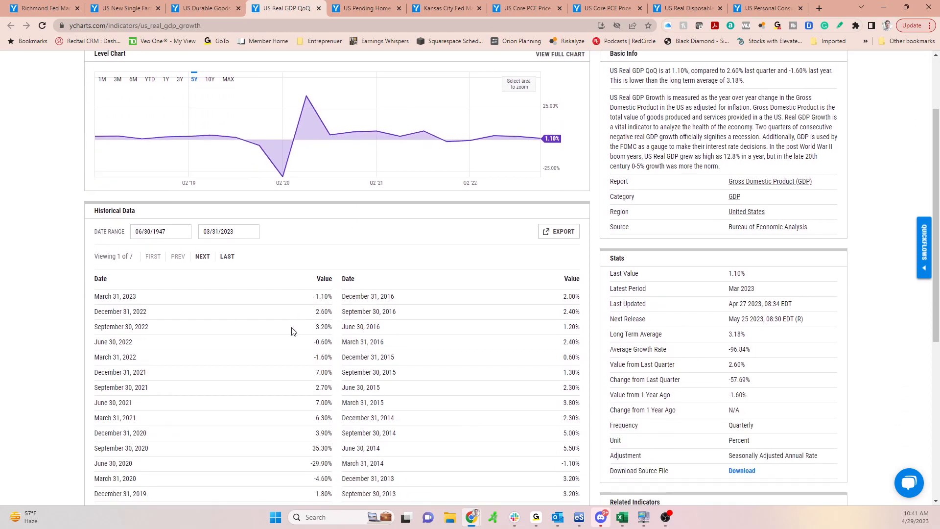
mouse_move(338, 338)
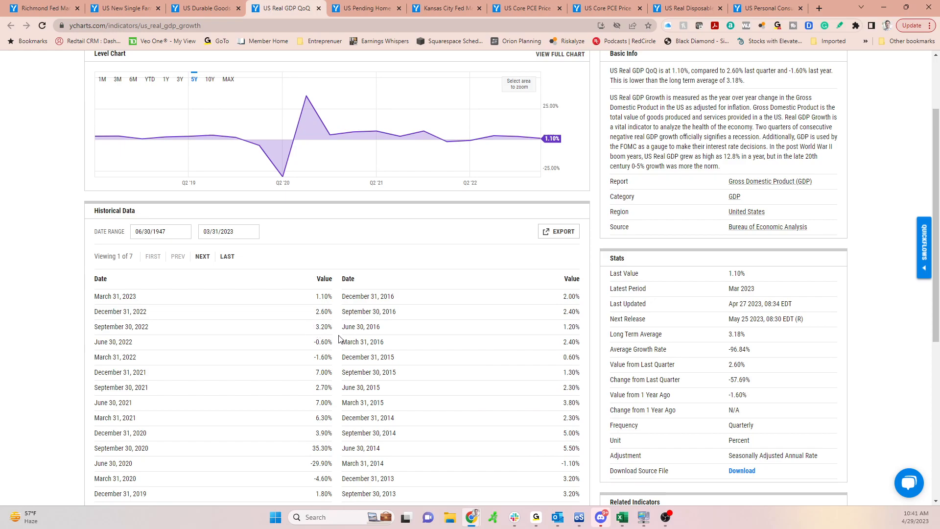
mouse_move(378, 295)
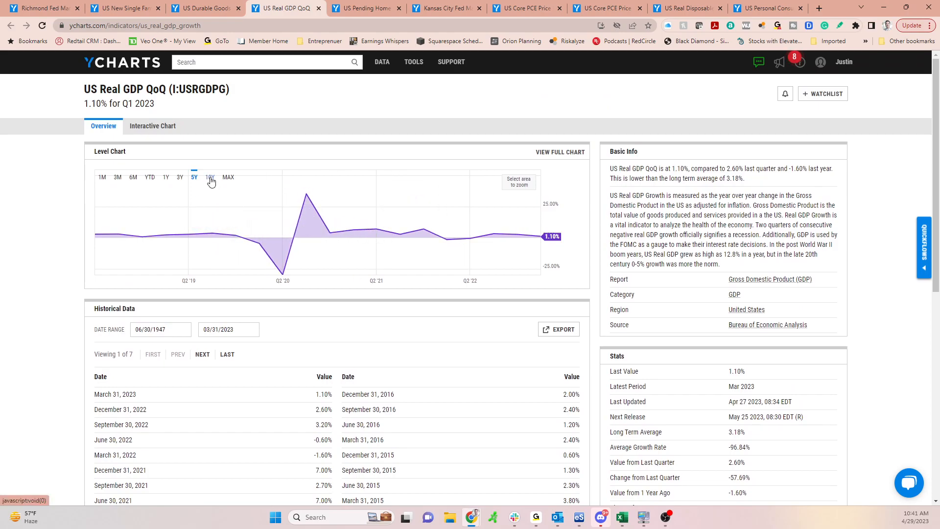
mouse_move(295, 369)
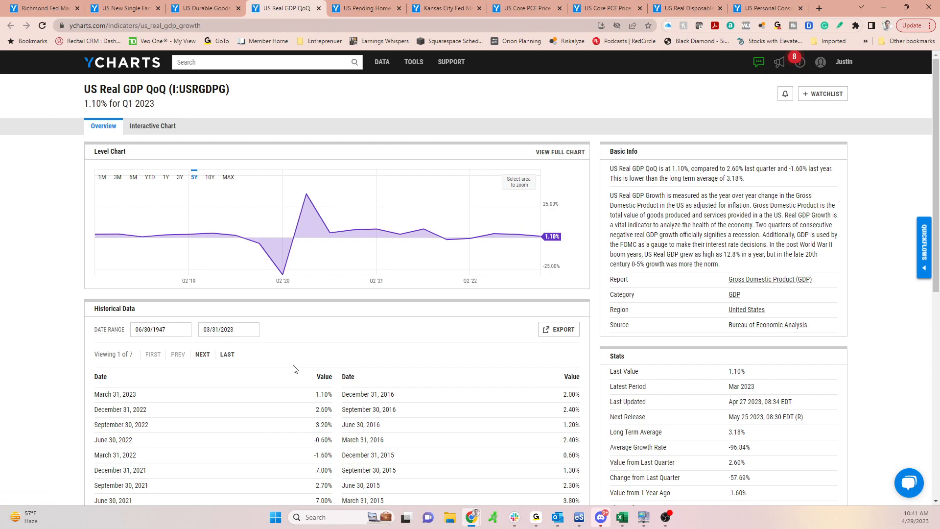
scroll("down", 3)
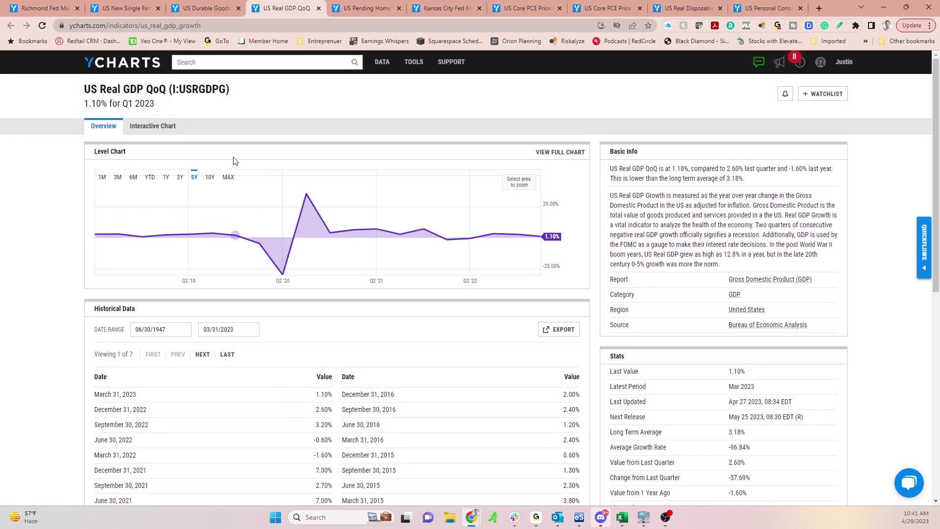
mouse_move(210, 177)
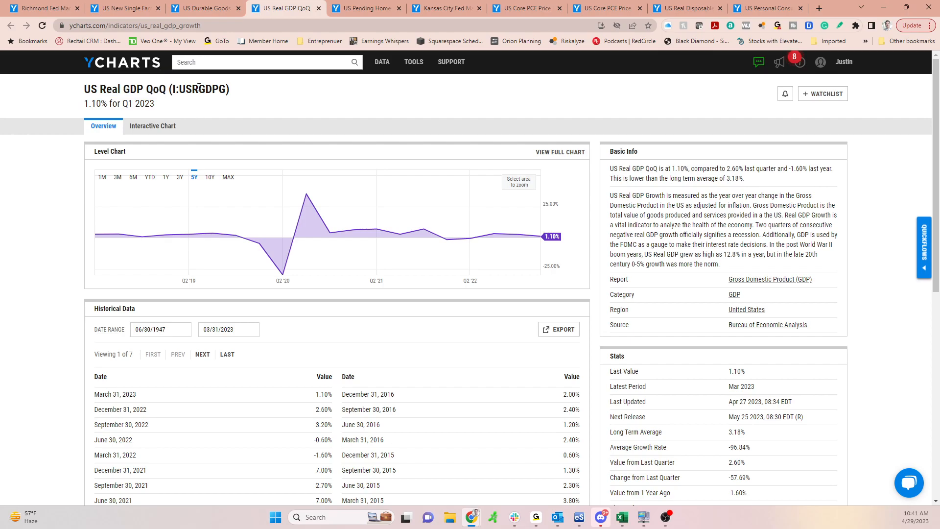
mouse_move(209, 108)
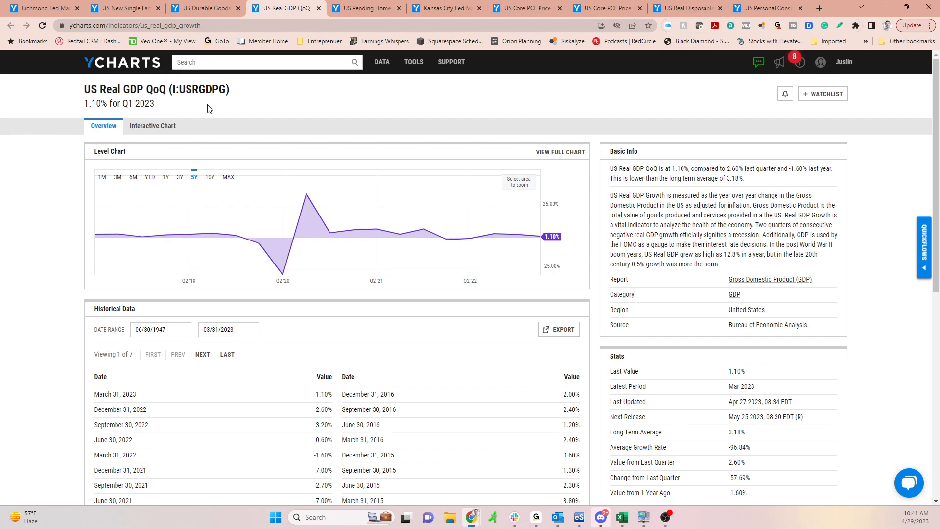
mouse_move(258, 242)
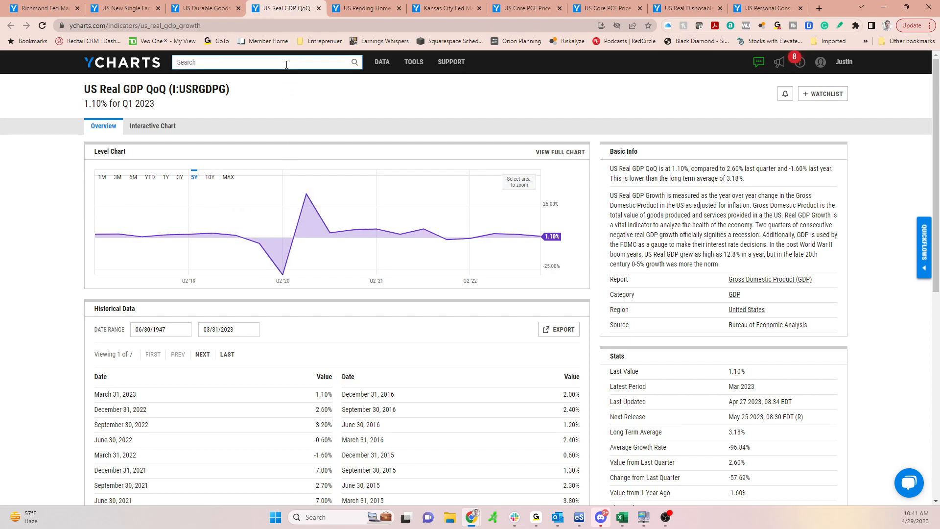
Search 'us gdp', open US Monthly GDP (26.55T USD) and set the level chart to 3Y.
type("nominal g")
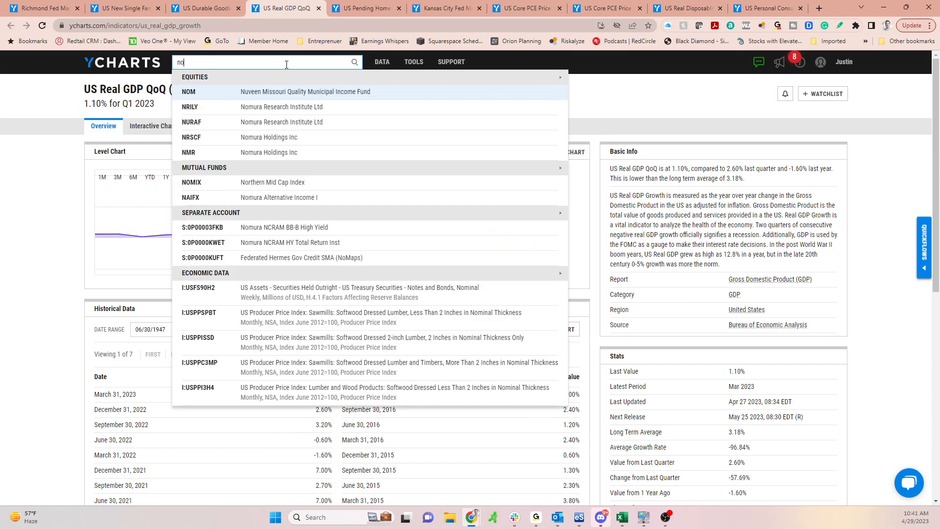
type("us gdp")
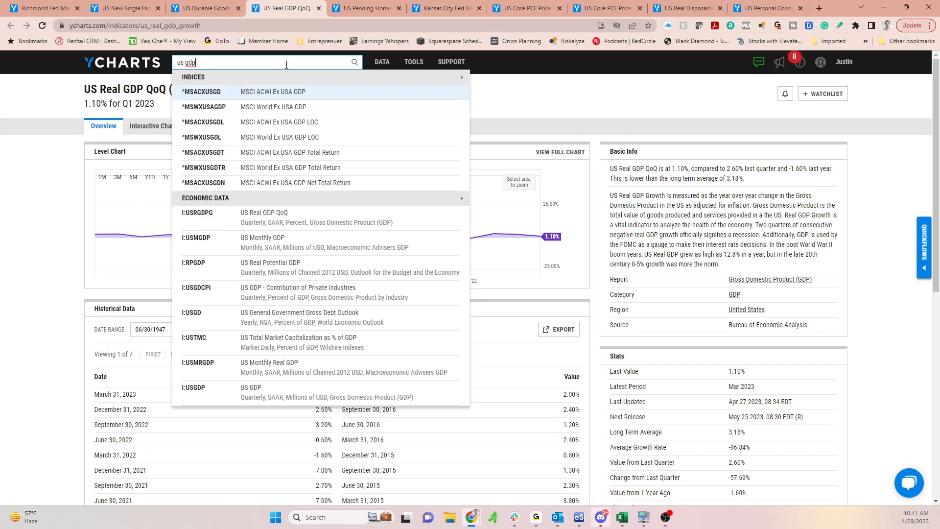
mouse_move(290, 240)
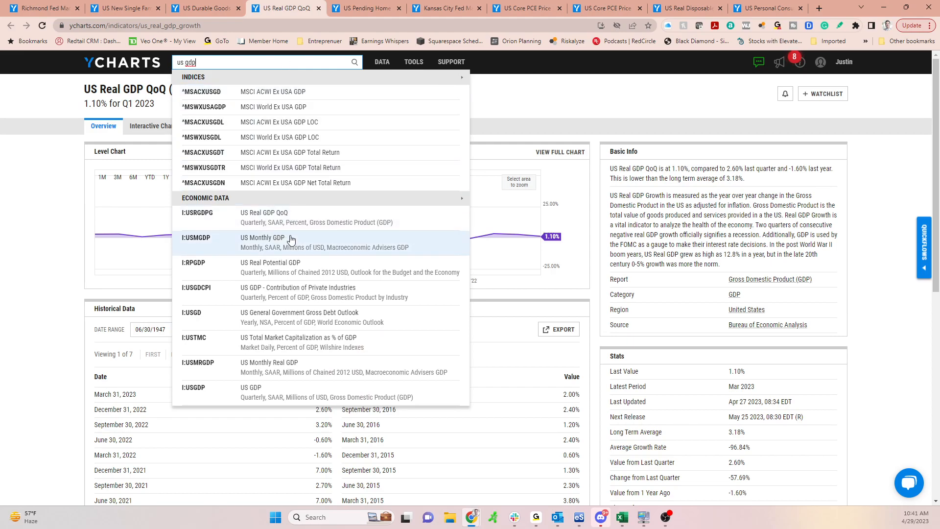
left_click(278, 237)
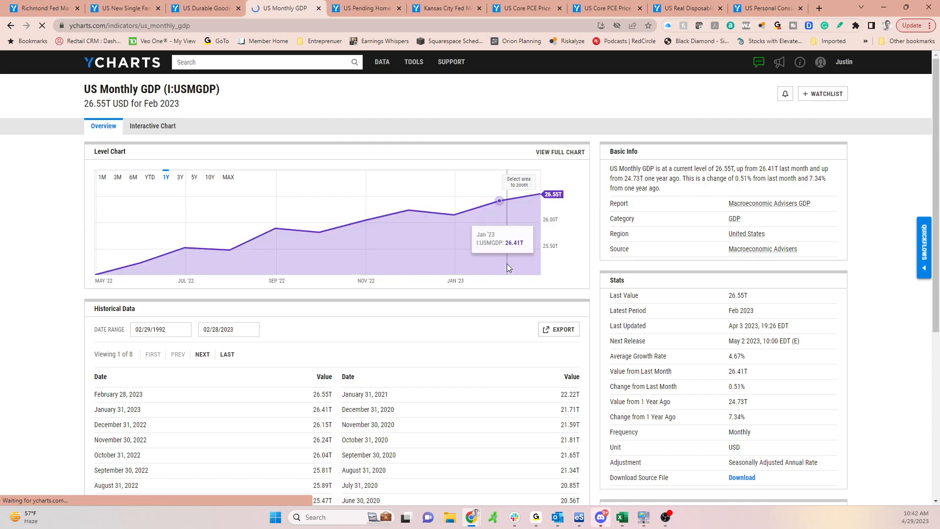
mouse_move(534, 196)
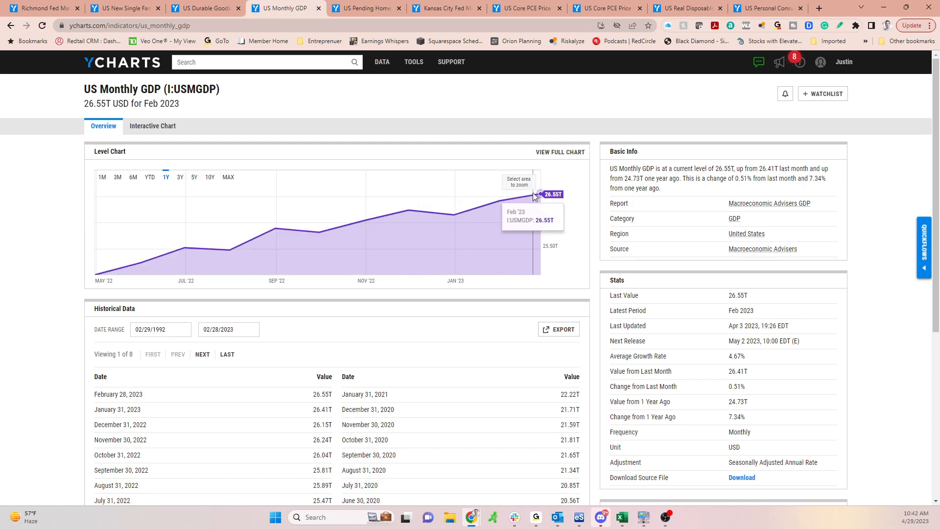
mouse_move(320, 257)
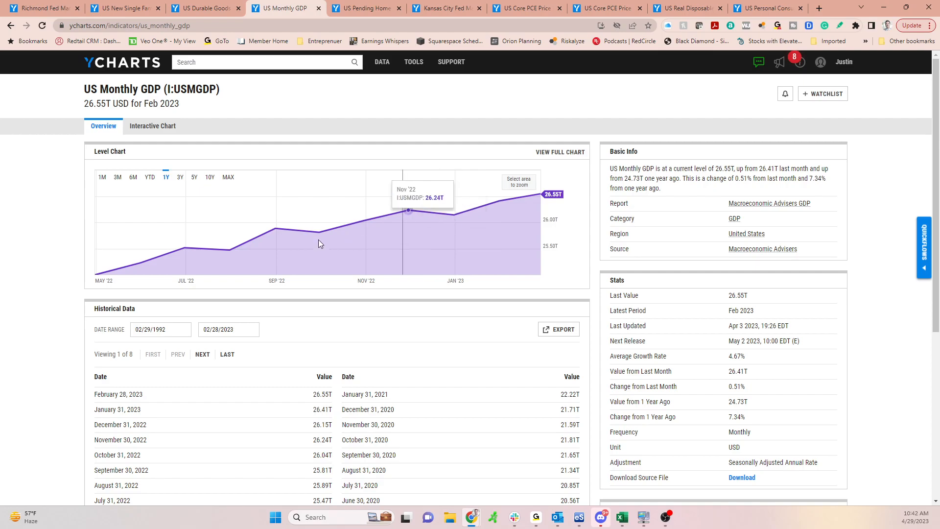
mouse_move(310, 233)
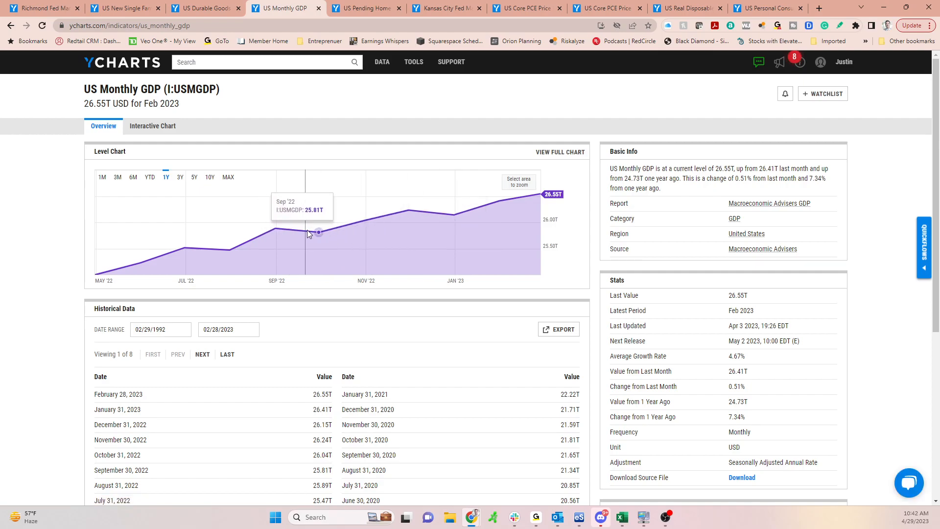
mouse_move(205, 264)
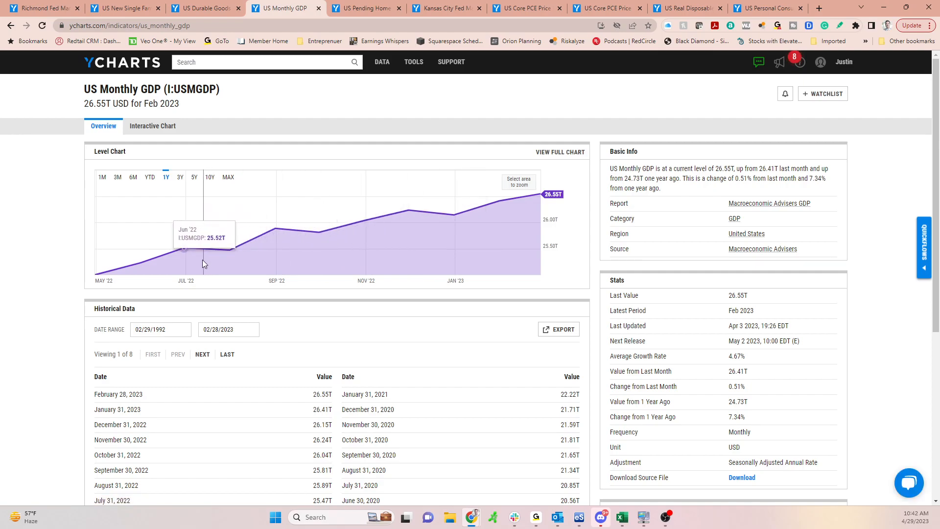
mouse_move(174, 180)
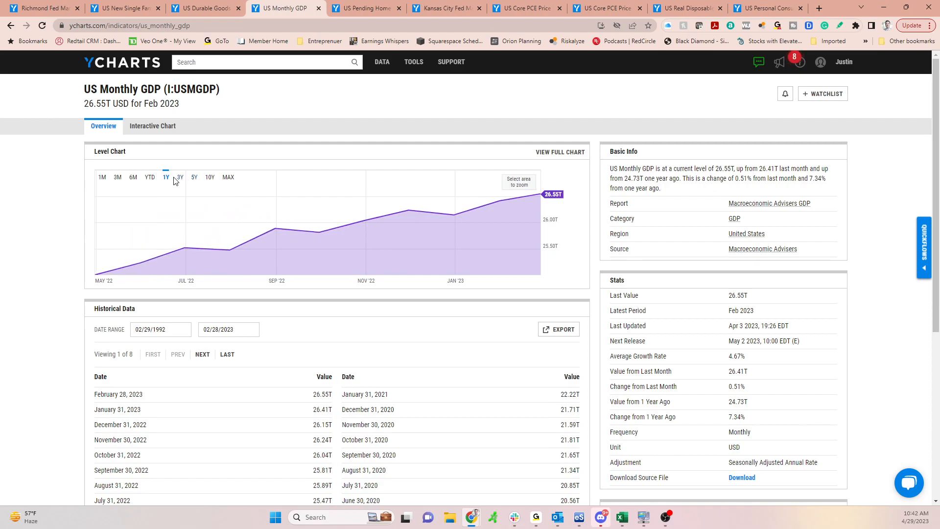
left_click(180, 178)
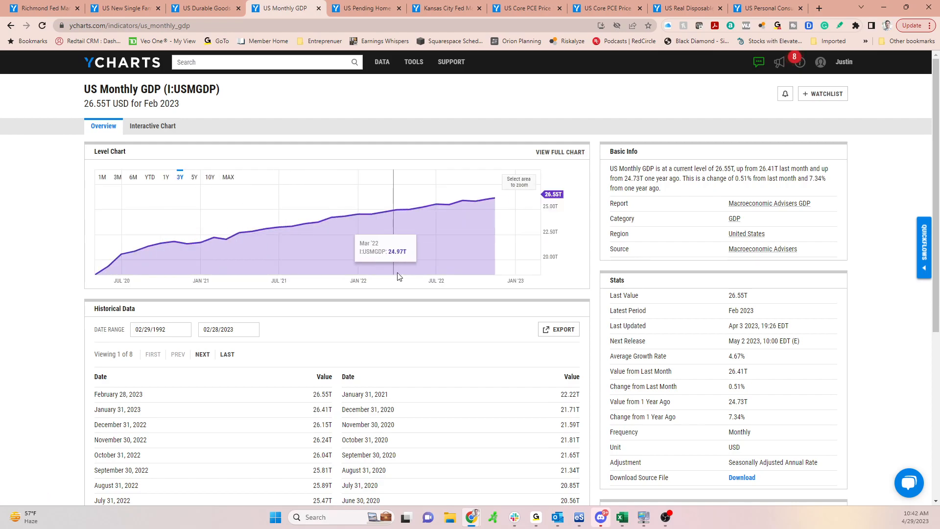
mouse_move(446, 206)
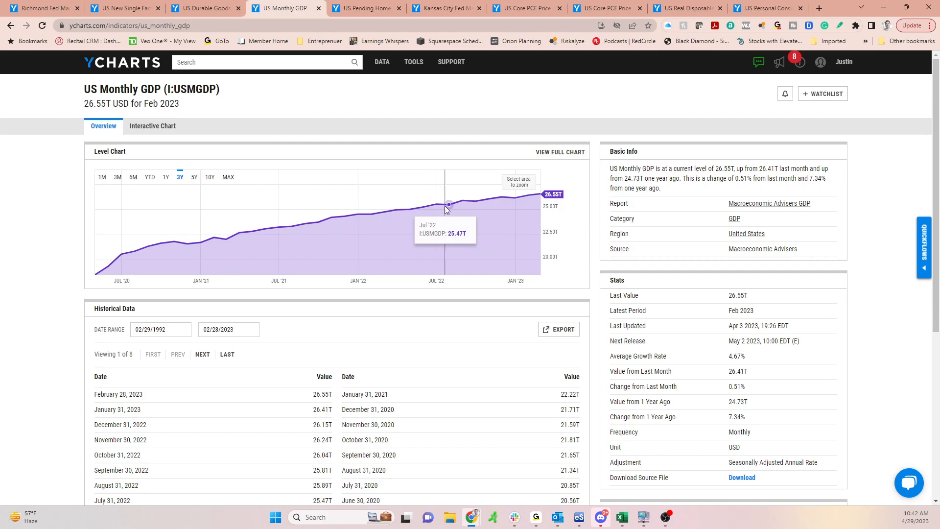
mouse_move(415, 207)
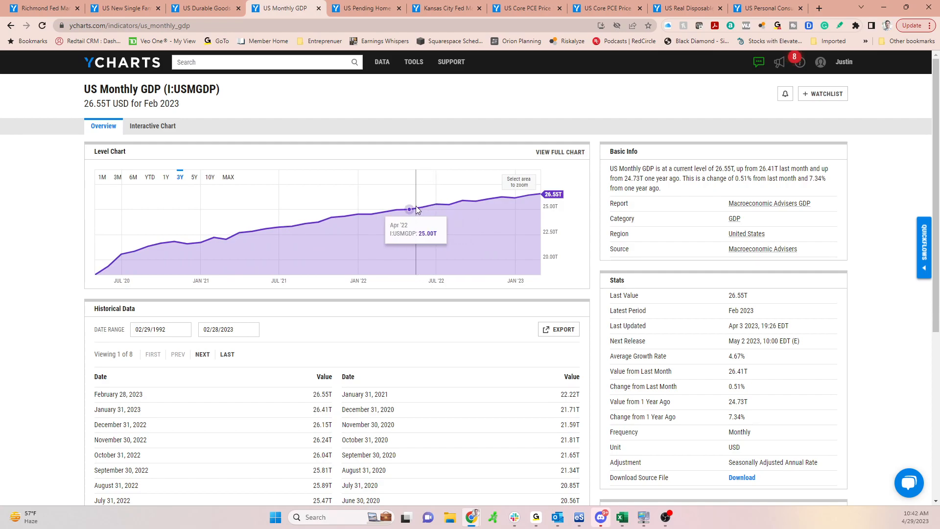
mouse_move(435, 203)
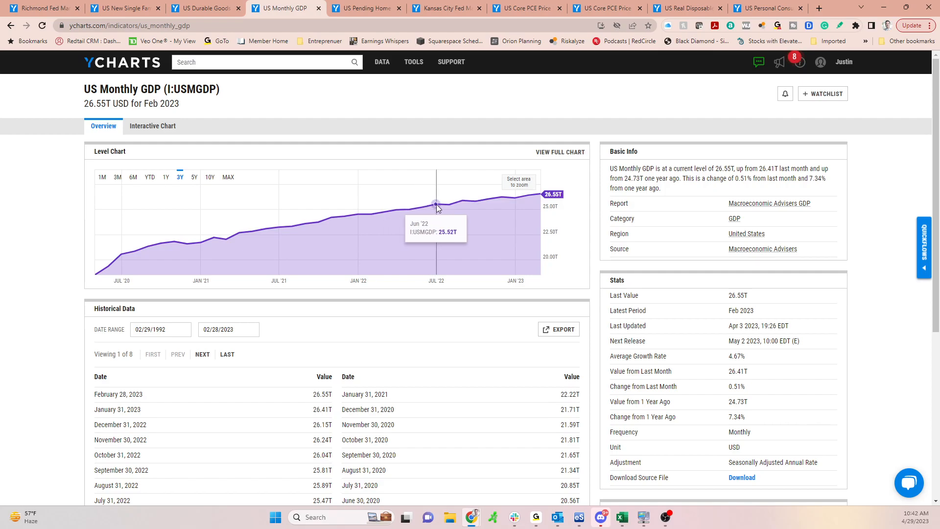
mouse_move(325, 106)
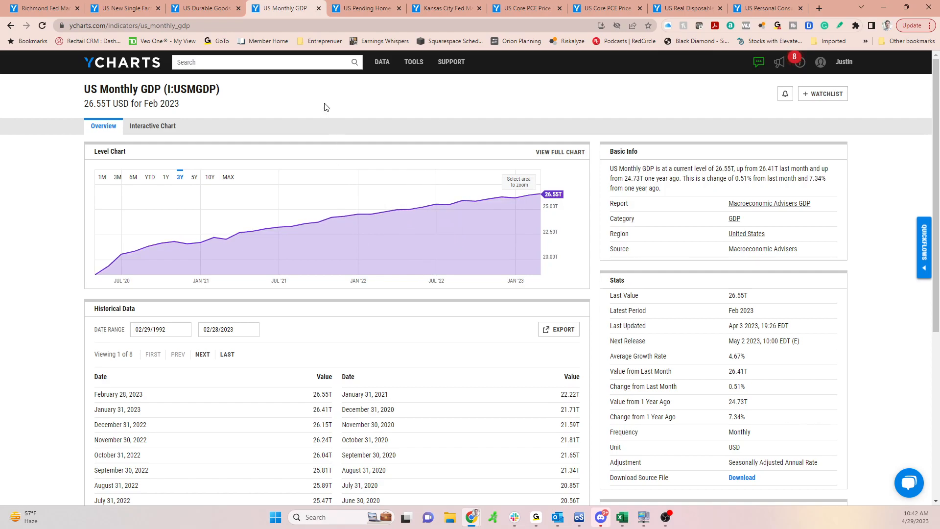
mouse_move(319, 116)
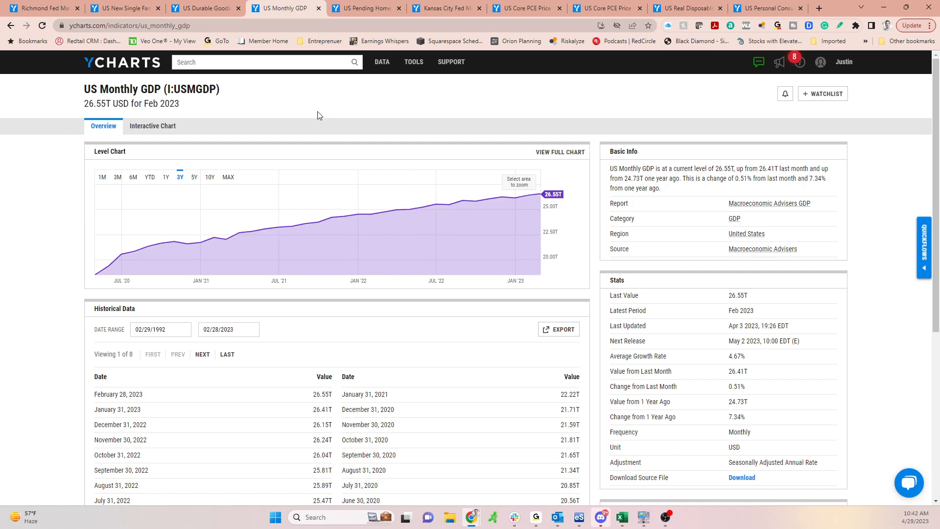
mouse_move(317, 103)
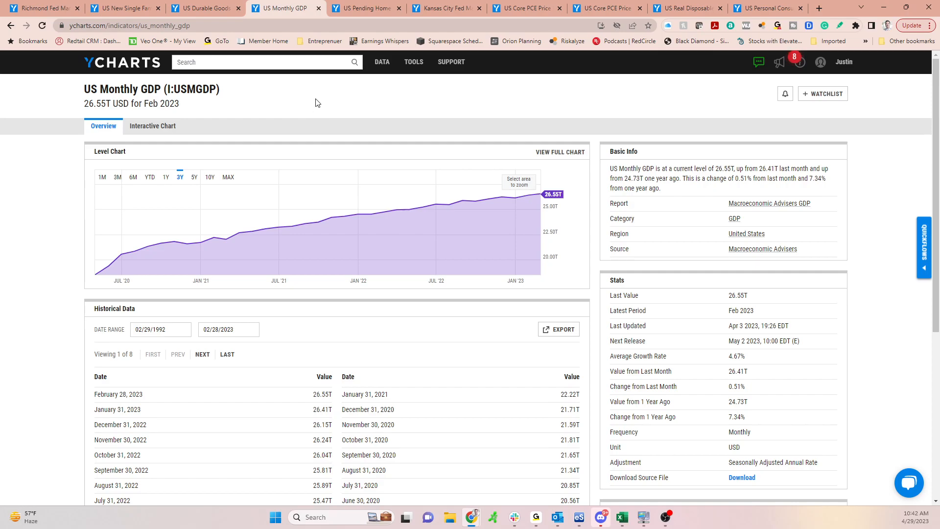
mouse_move(358, 7)
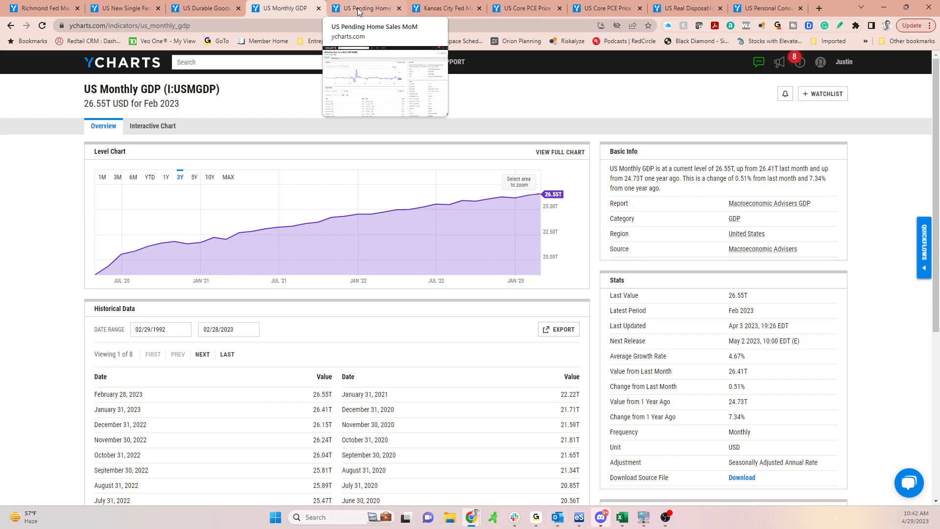
View US Pending Home Sales MoM (-5.17%), then the Kansas City Fed Manufacturing Production Index (-21.00).
left_click(363, 8)
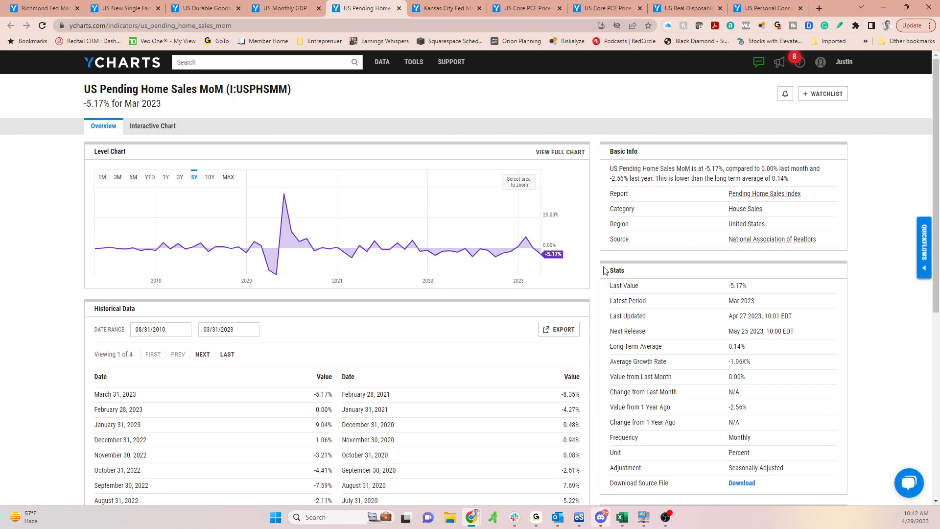
mouse_move(600, 270)
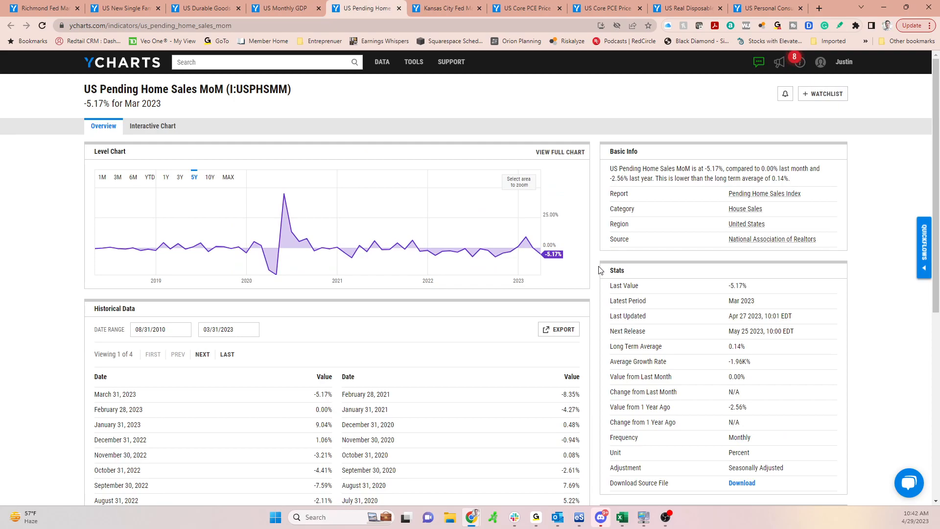
mouse_move(609, 288)
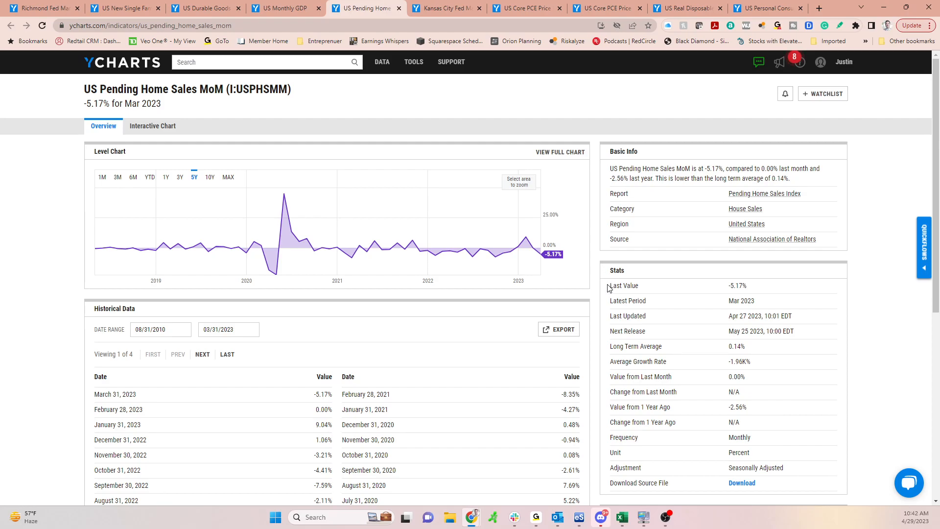
mouse_move(606, 291)
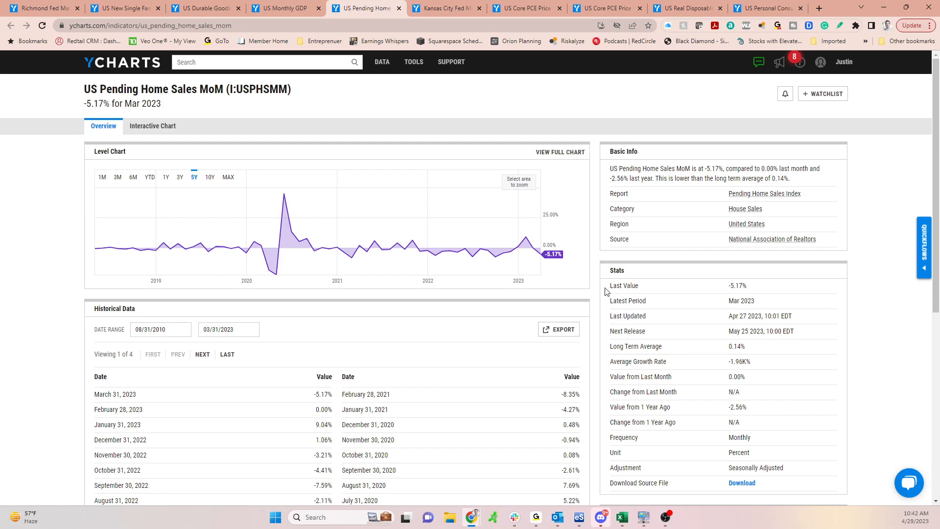
mouse_move(597, 282)
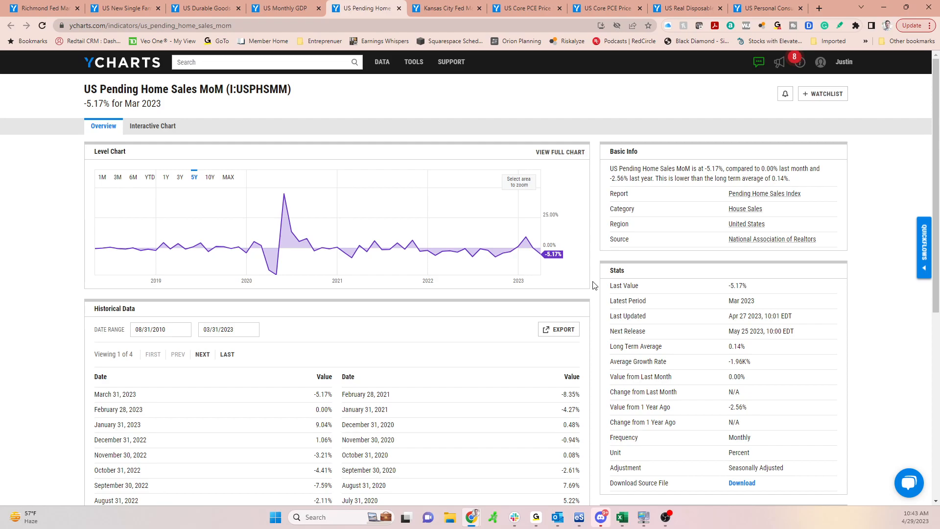
mouse_move(540, 259)
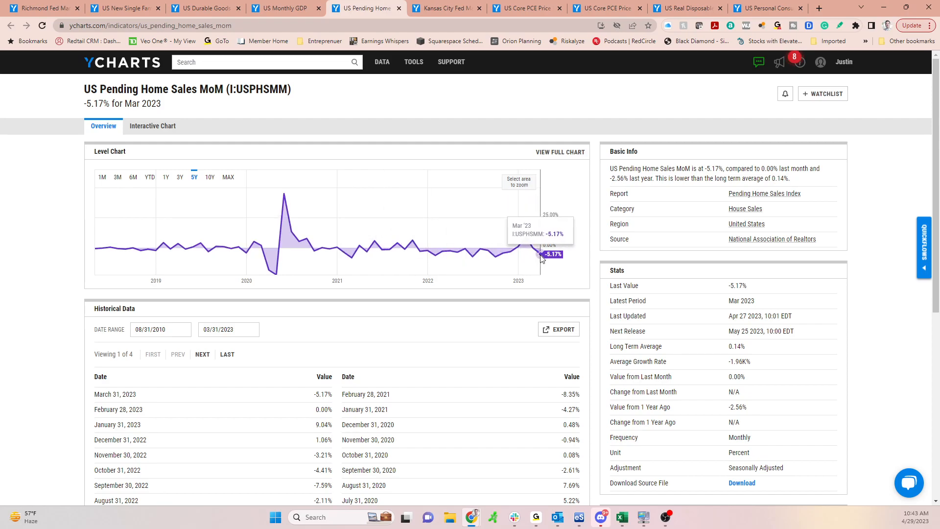
mouse_move(450, 106)
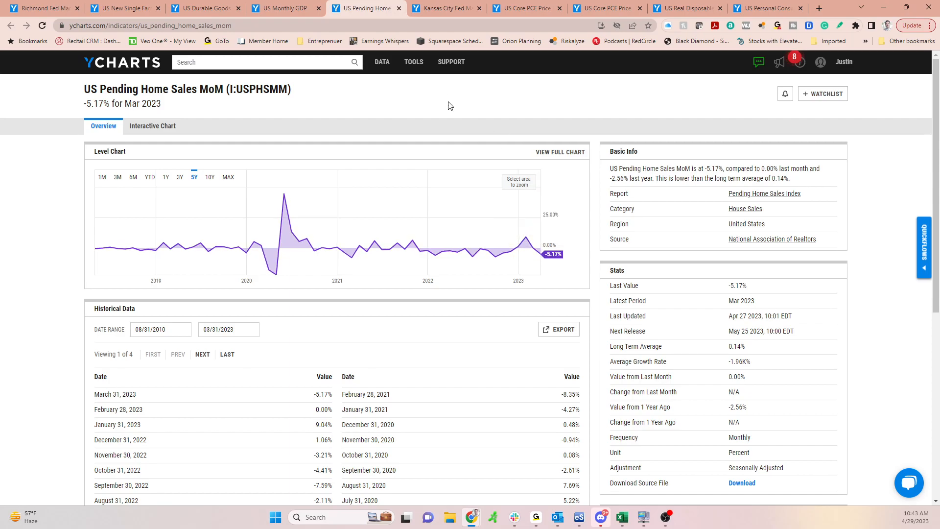
mouse_move(449, 8)
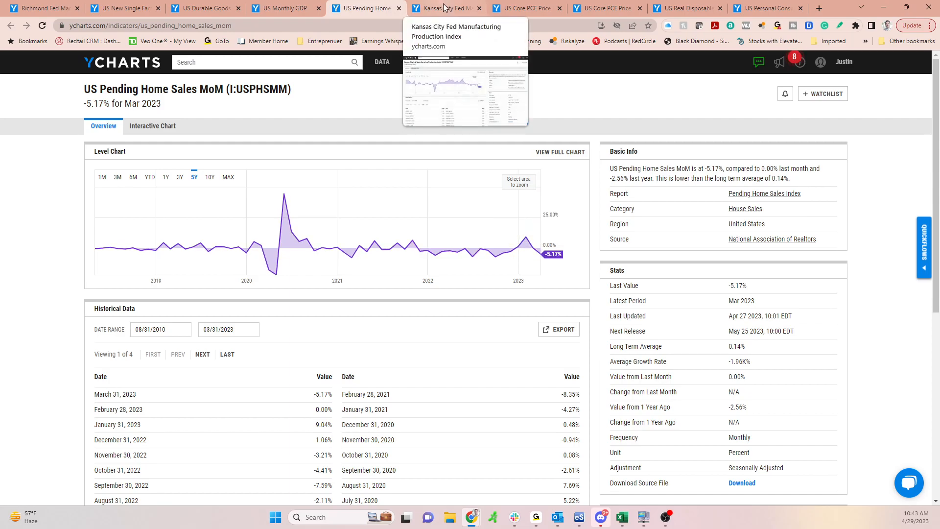
left_click(443, 8)
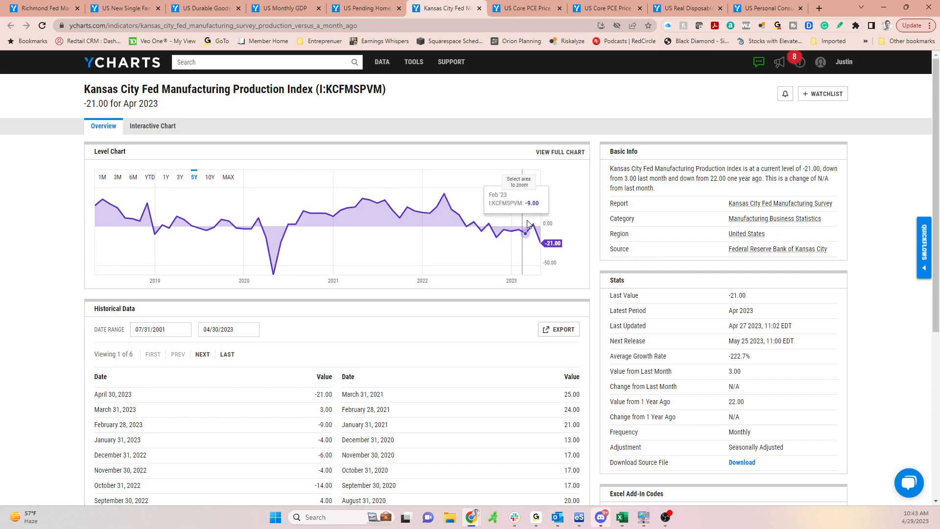
mouse_move(177, 101)
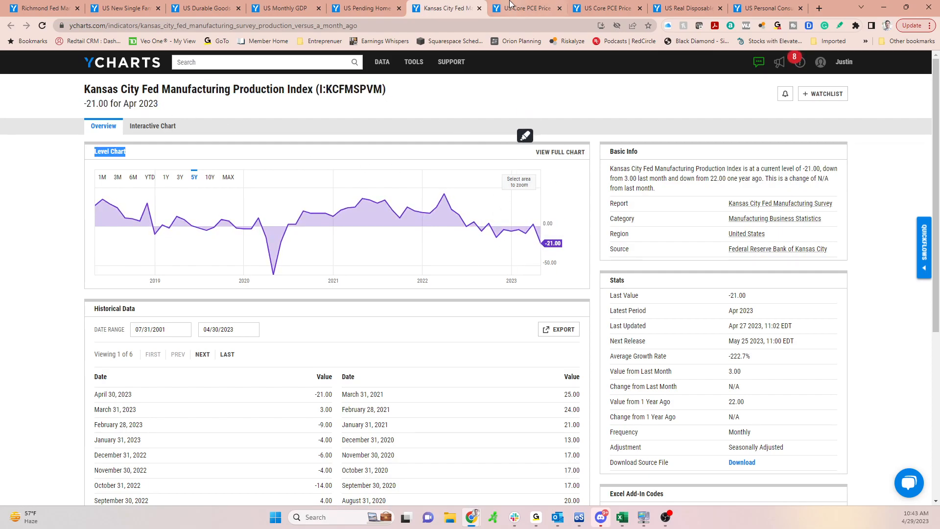
Switch to the US Core PCE Price Index YoY page showing 4.60% for March 2023.
left_click(525, 8)
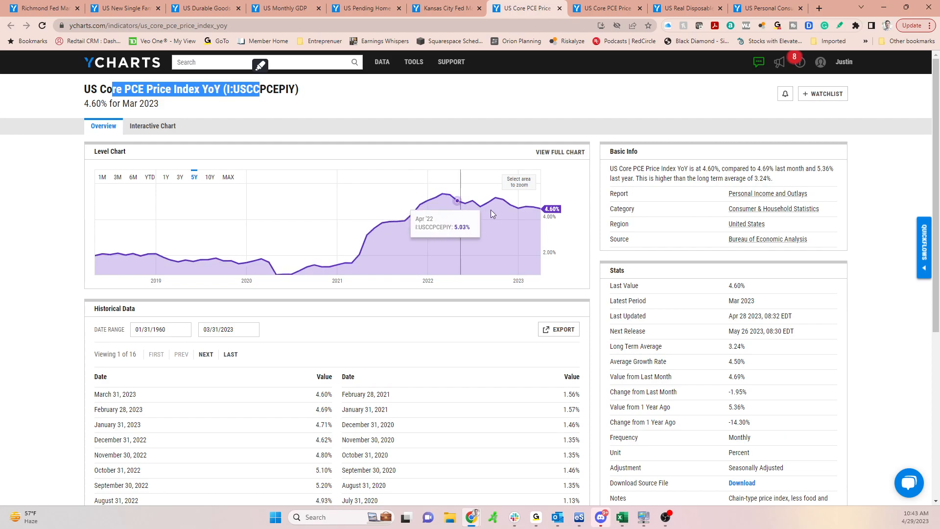
mouse_move(513, 233)
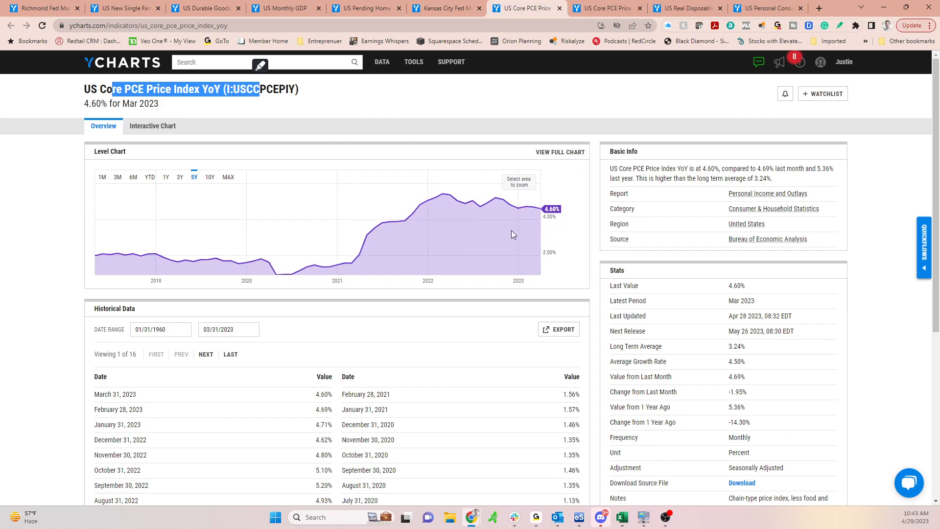
mouse_move(597, 255)
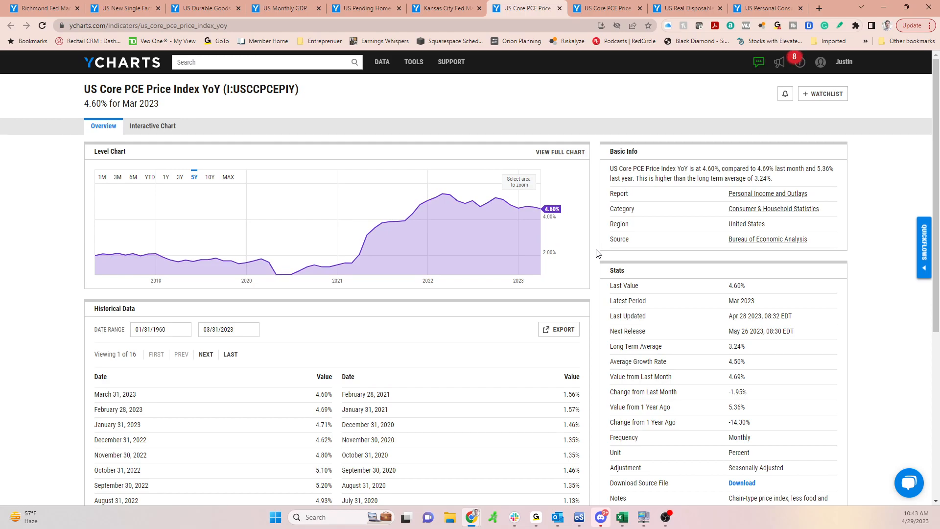
mouse_move(607, 34)
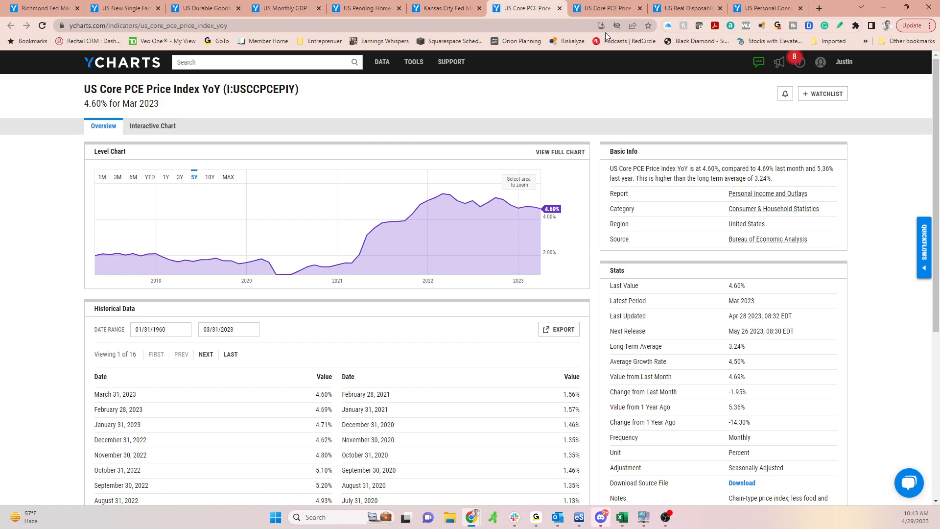
mouse_move(592, 8)
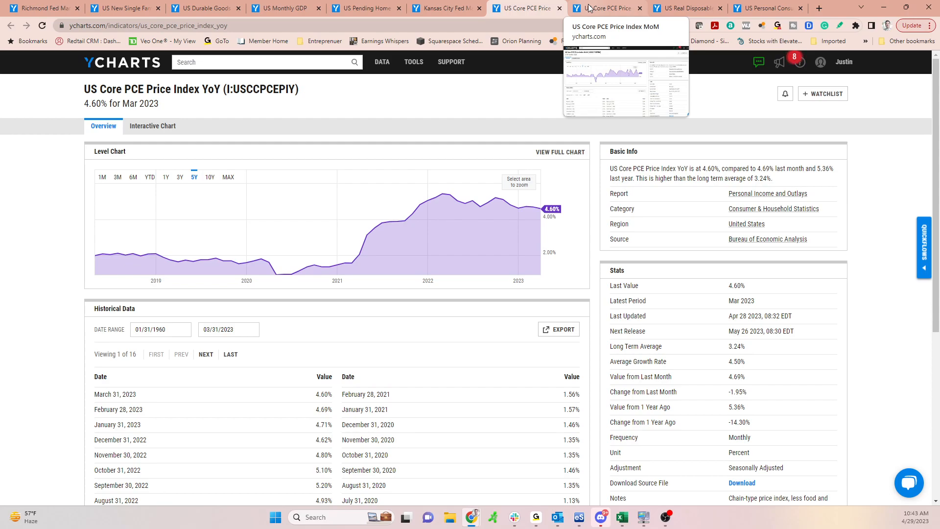
mouse_move(595, 8)
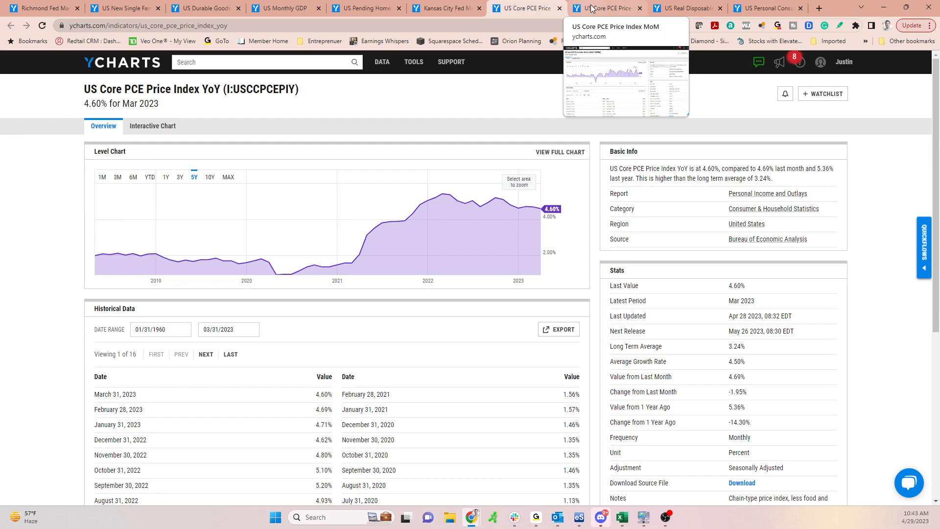
View US Core PCE Price Index MoM (0.30%), highlighting its title, then US Real Disposable Personal Income MoM (0.29%).
left_click(603, 8)
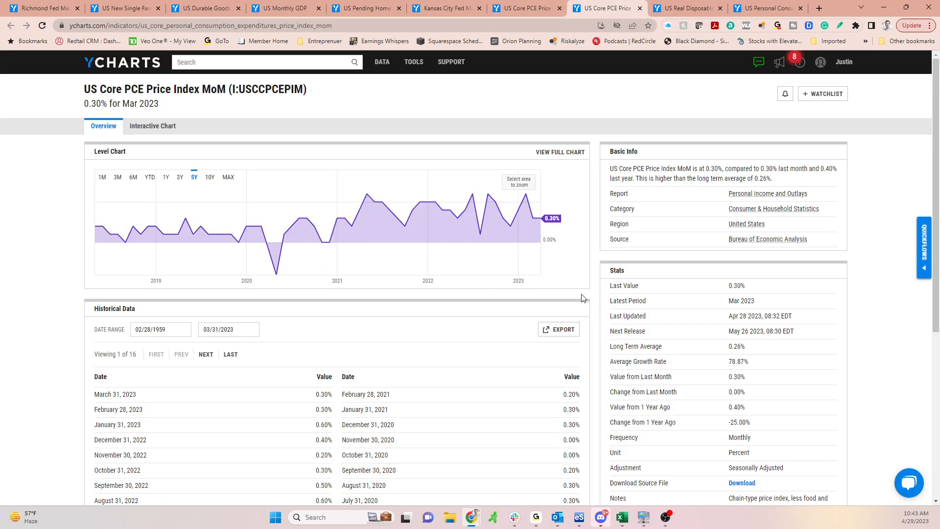
left_click_drag(105, 89, 177, 89)
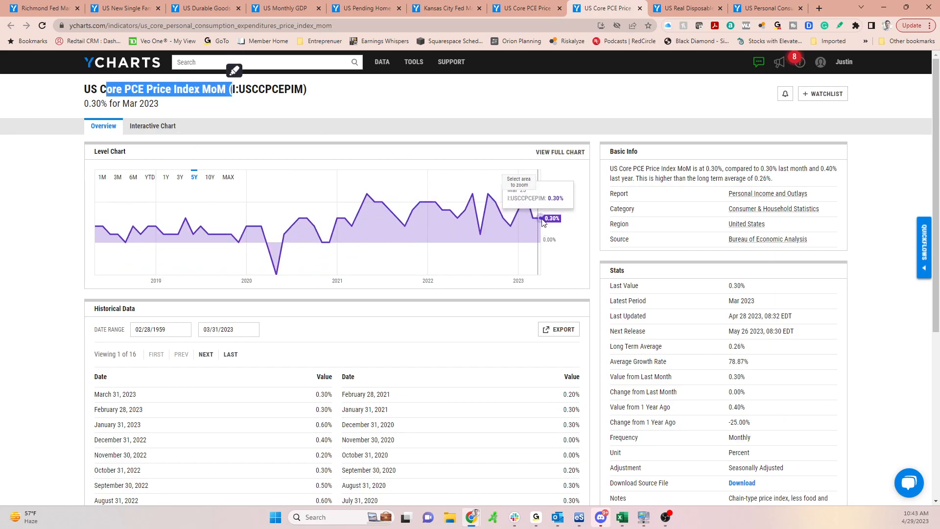
left_click(685, 8)
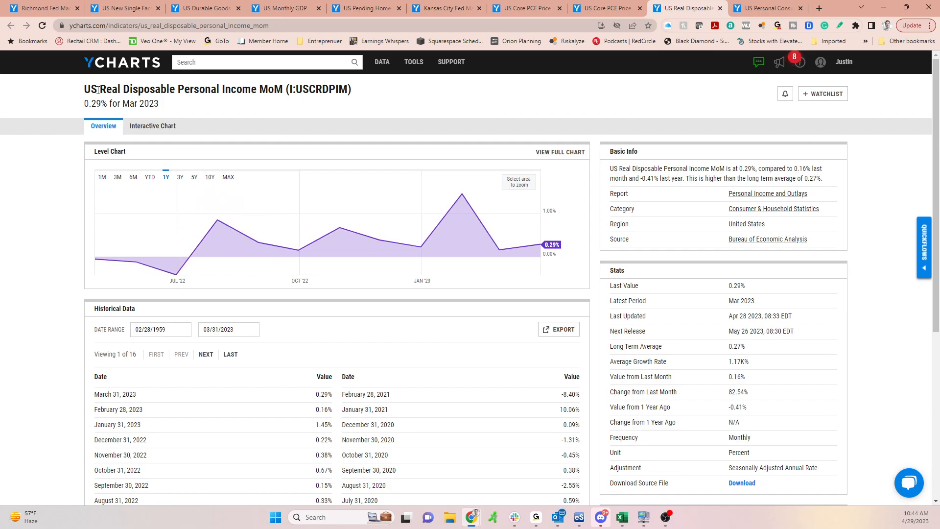
mouse_move(379, 239)
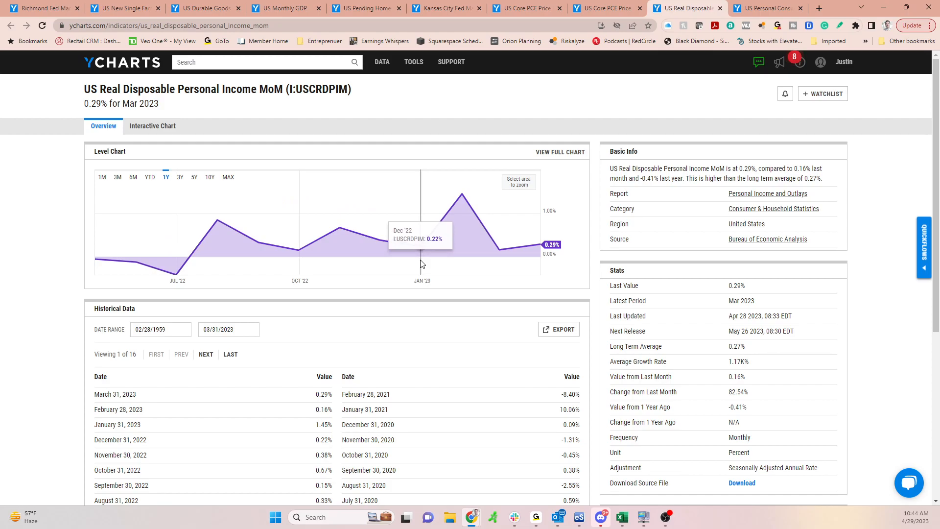
mouse_move(464, 113)
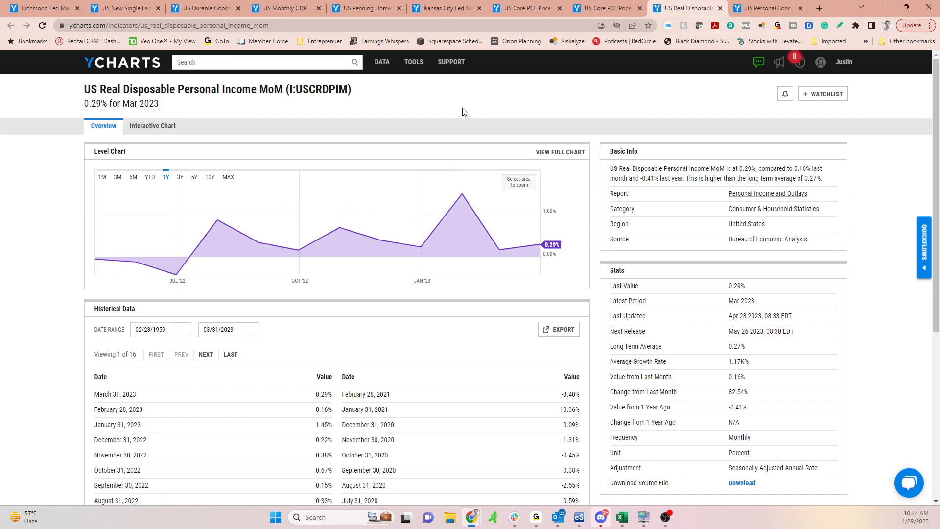
mouse_move(316, 228)
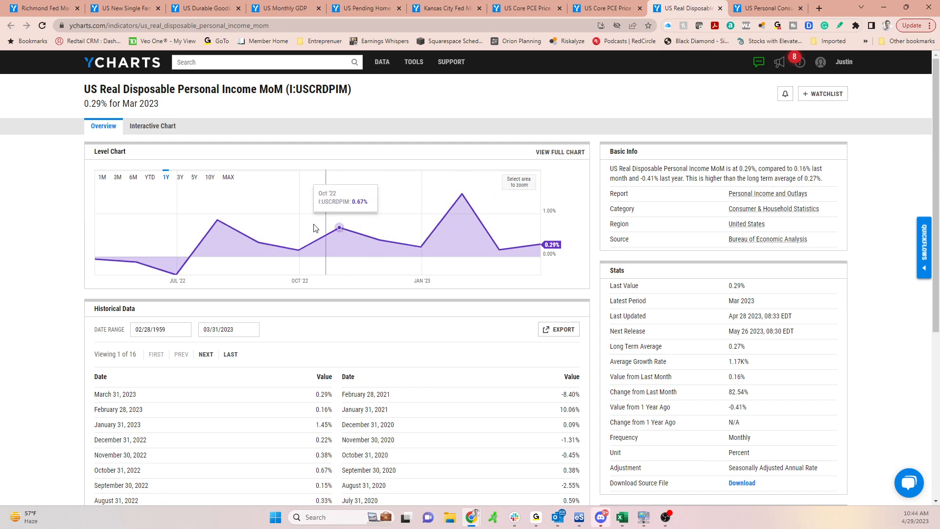
mouse_move(421, 236)
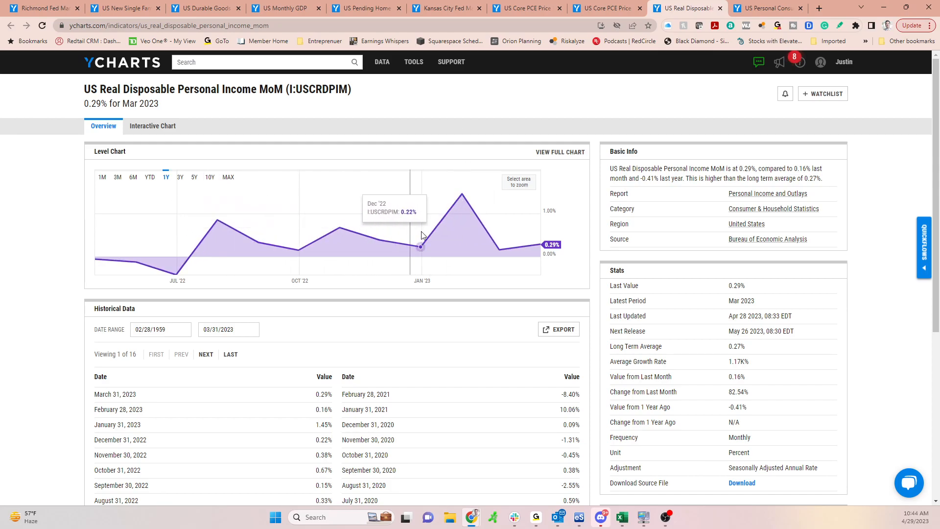
mouse_move(217, 235)
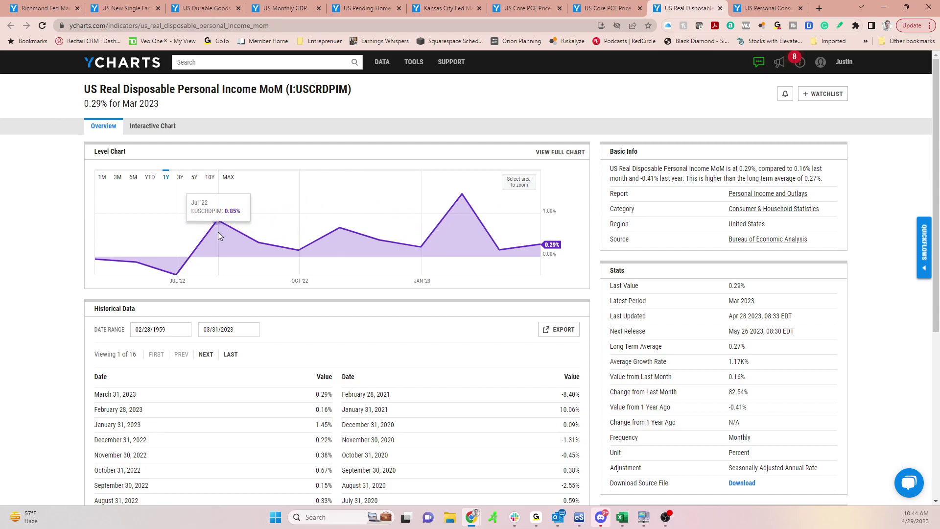
mouse_move(345, 94)
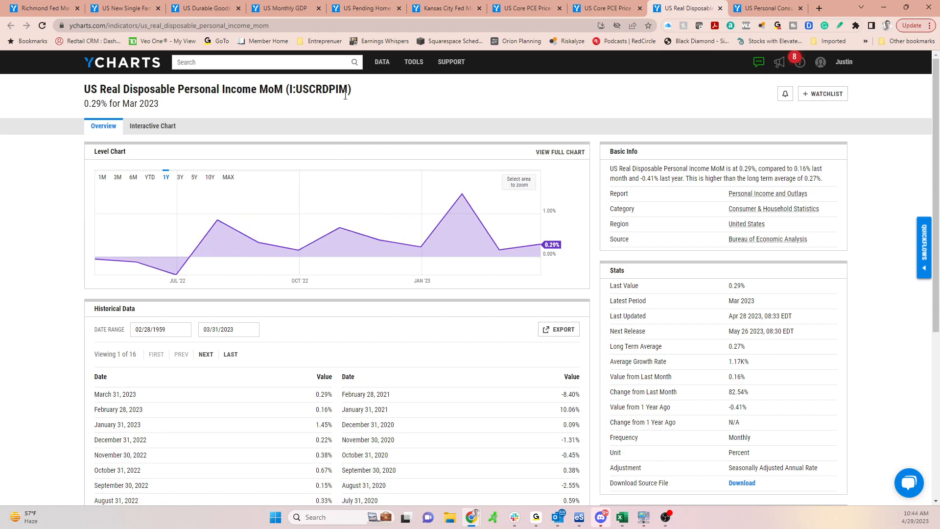
View US Personal Consumption Expenditures MoM (0.05%) and scroll through its historical data.
left_click(766, 8)
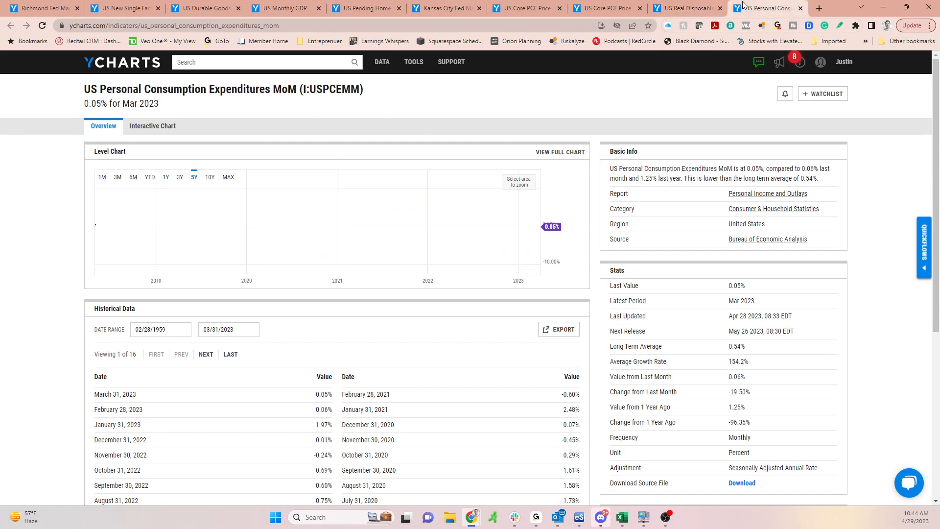
mouse_move(386, 190)
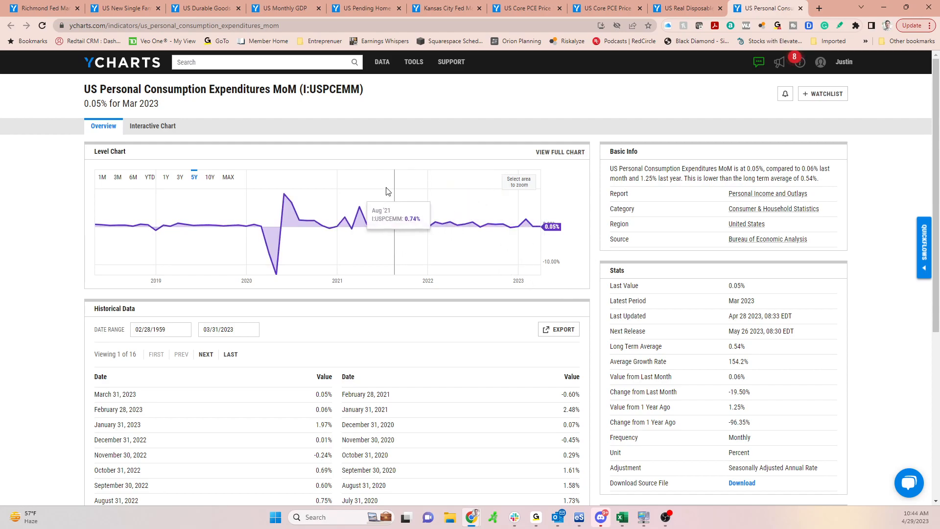
mouse_move(106, 94)
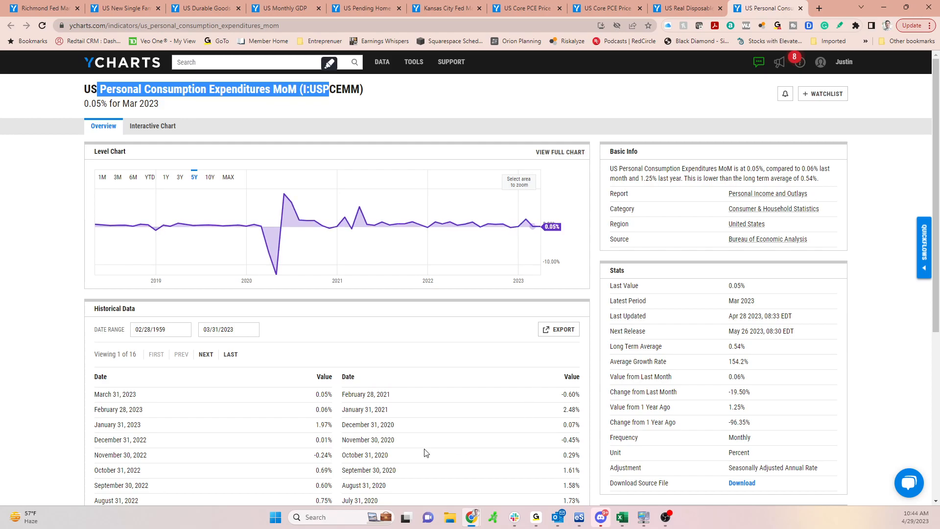
scroll("down", 3)
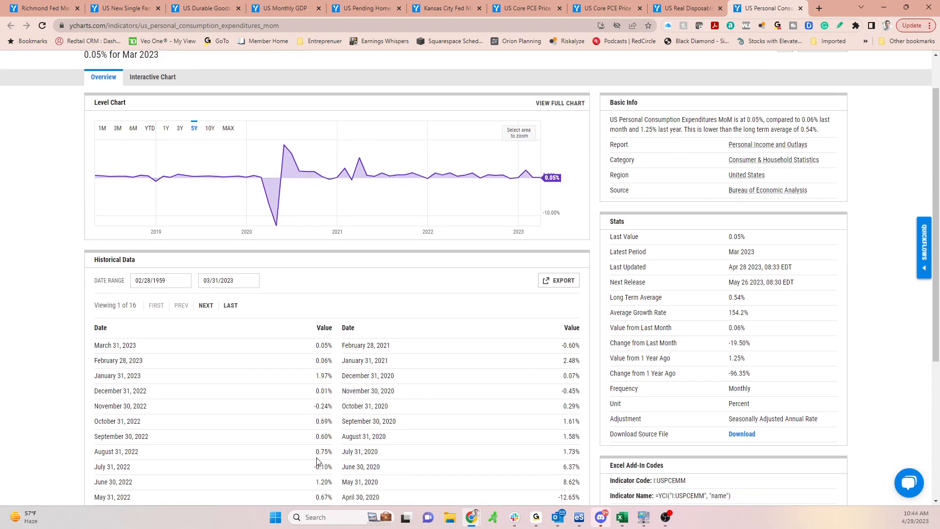
left_click_drag(324, 345, 324, 452)
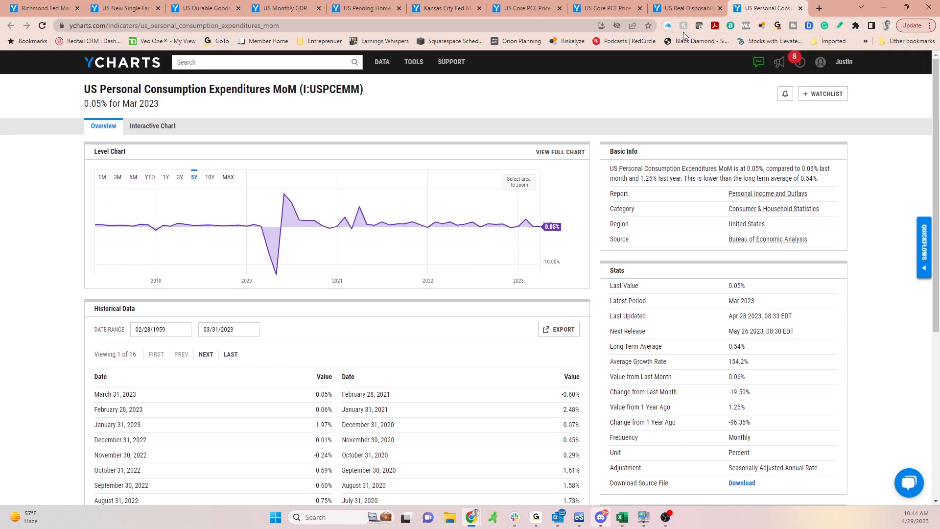
mouse_move(757, 61)
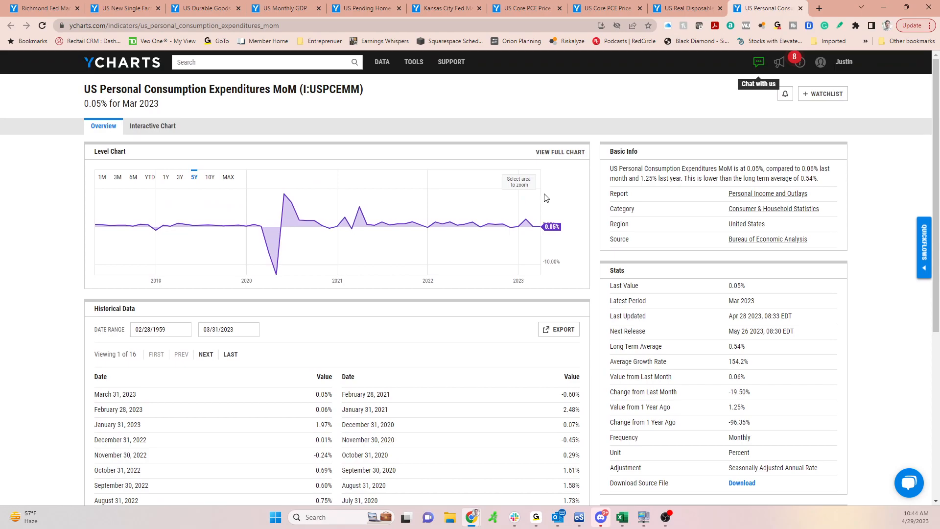
mouse_move(412, 113)
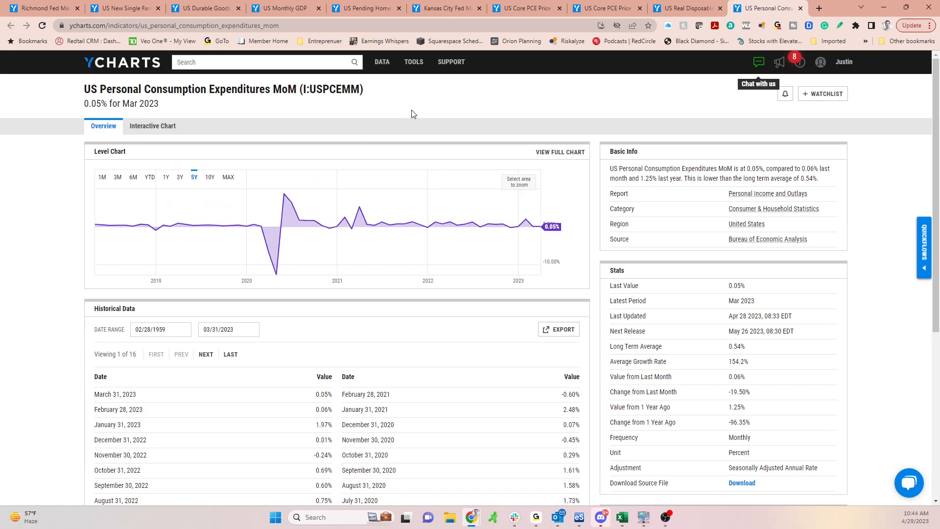
mouse_move(563, 476)
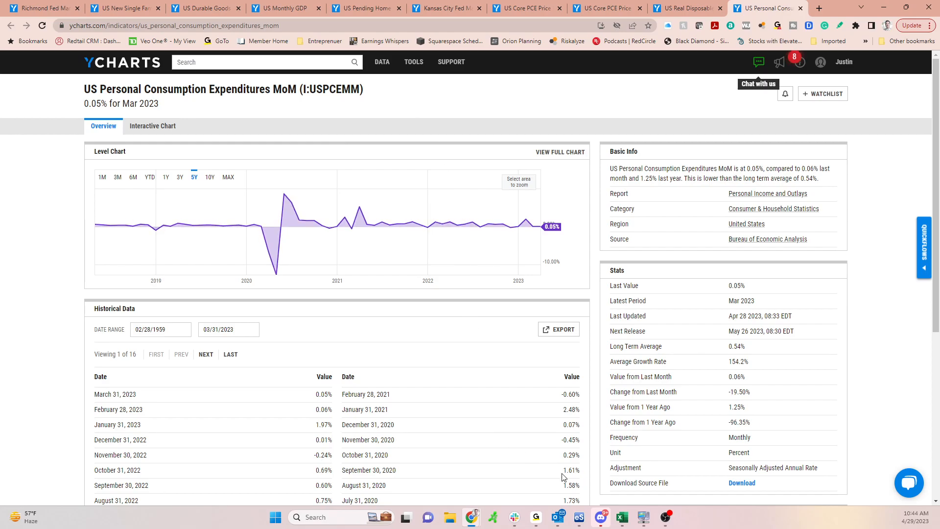
mouse_move(599, 484)
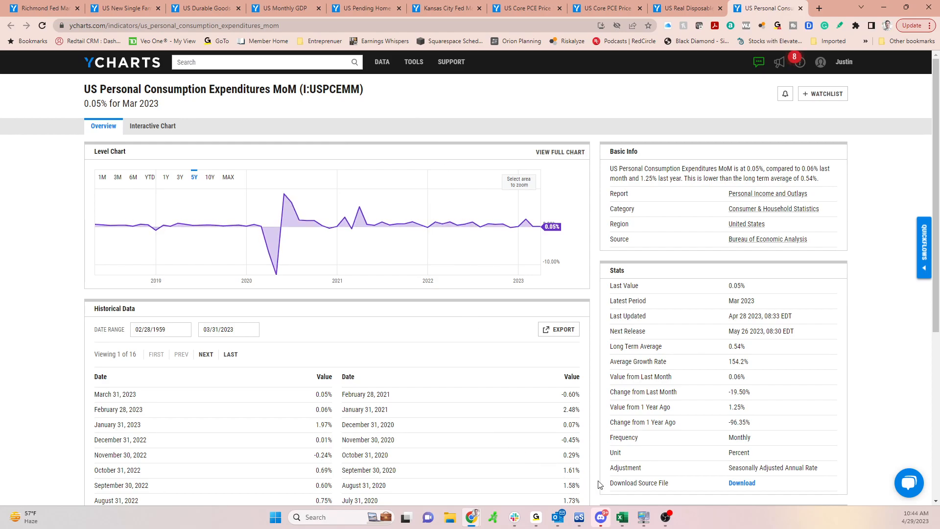
mouse_move(585, 477)
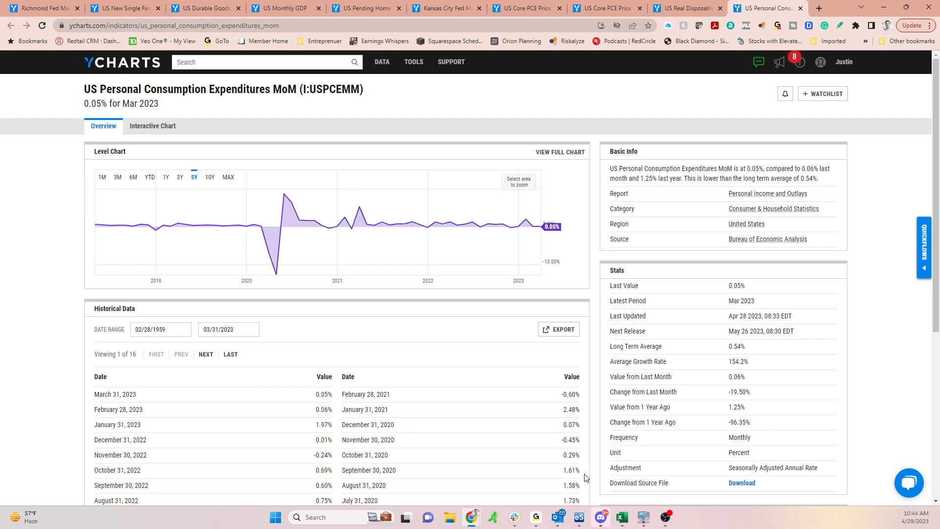
mouse_move(530, 519)
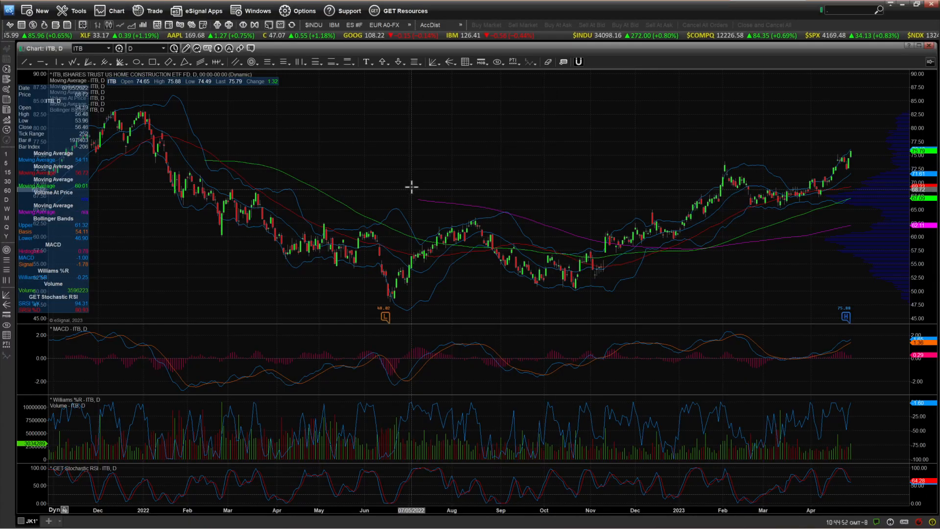
mouse_move(419, 171)
type("$NYA")
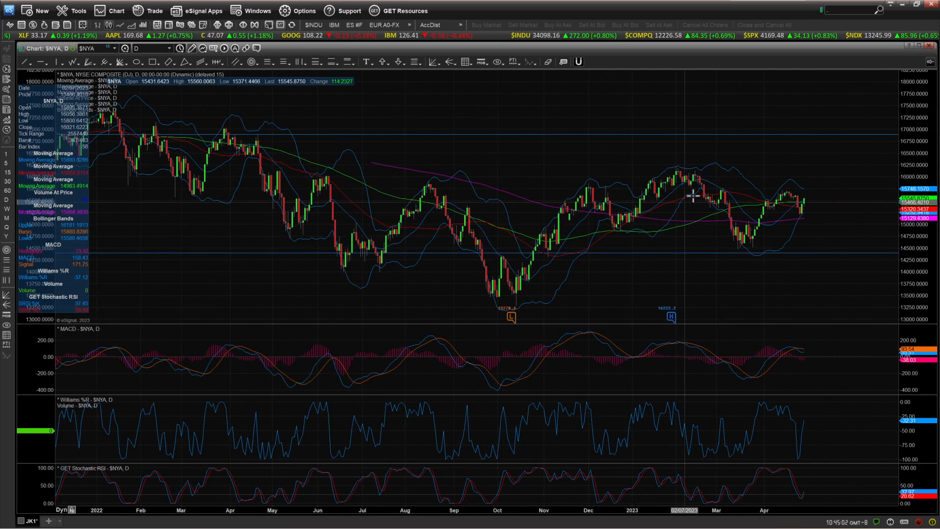
mouse_move(758, 163)
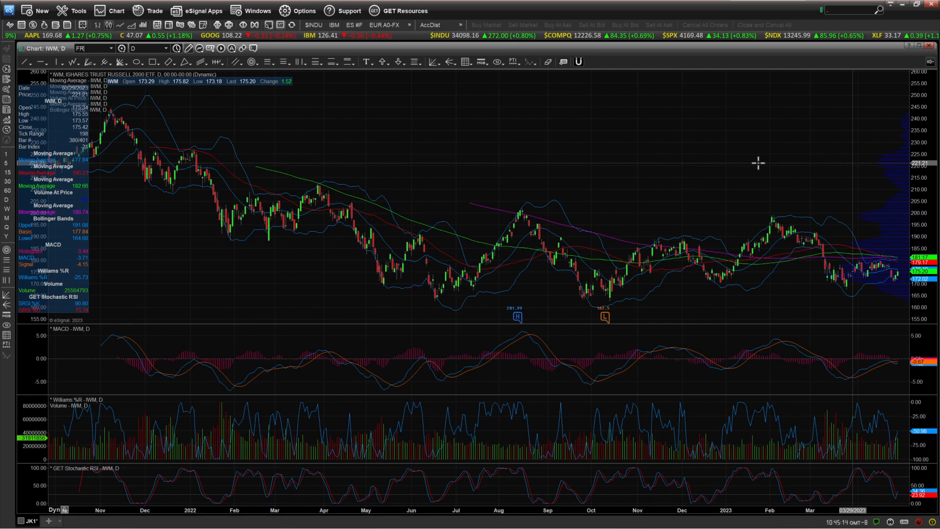
Enter FRC in the symbol box while flipping through the ITB, $NYA and IWM daily charts.
type("FRC")
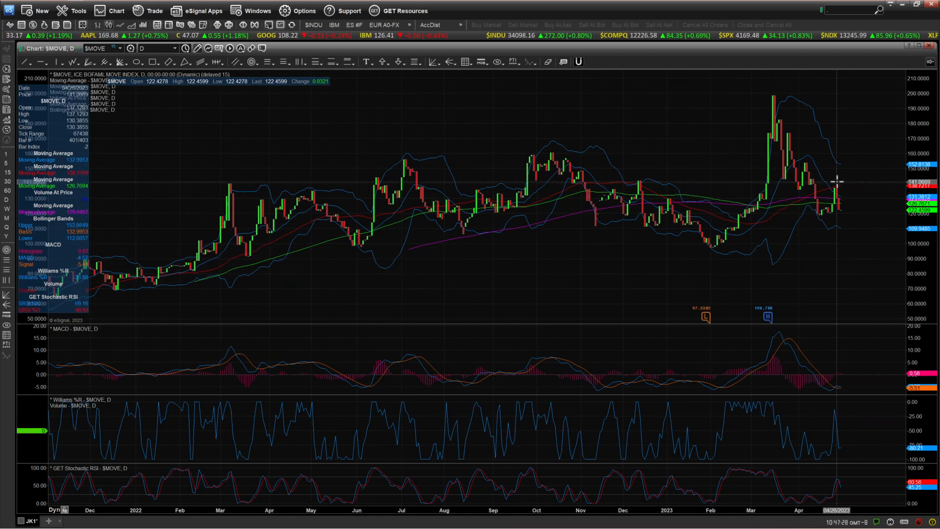
mouse_move(852, 238)
type("$VIX")
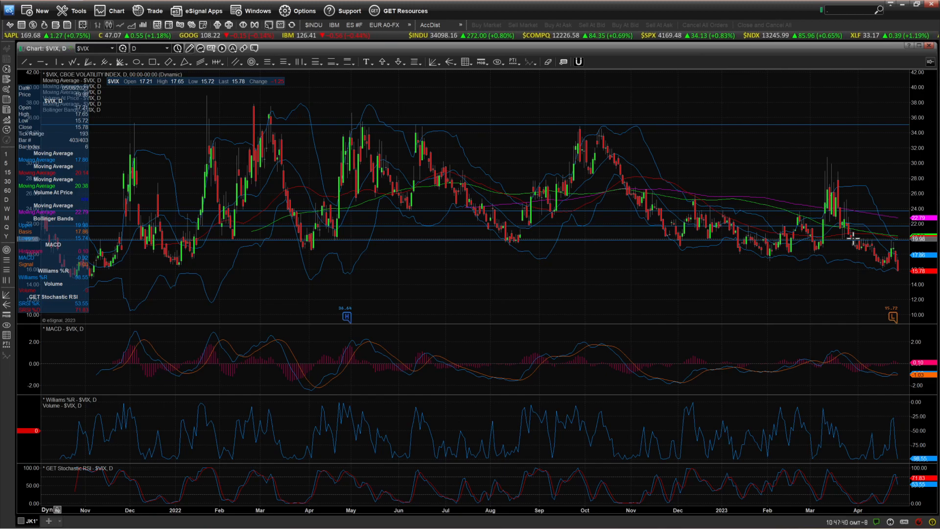
Enter CMBS and then $TNX in the symbol box to reach the daily 10-year Treasury yield chart.
type("CMBS")
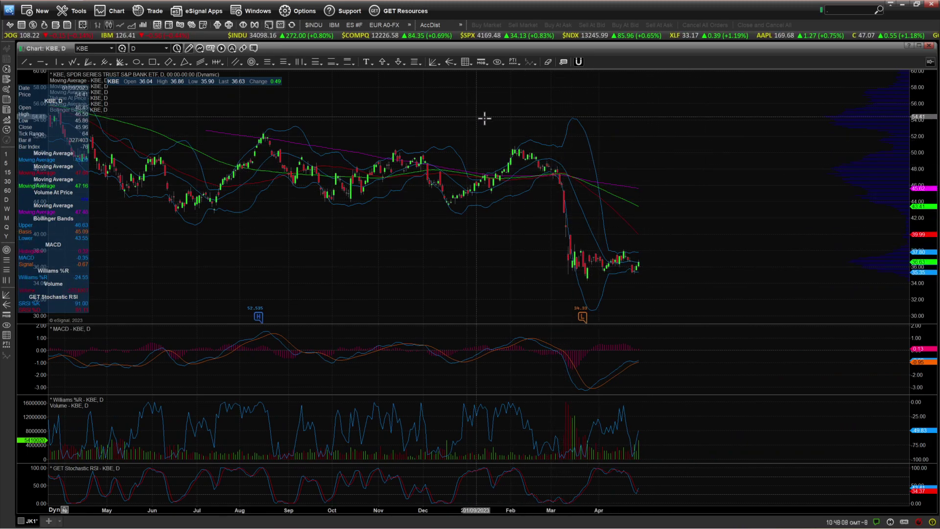
mouse_move(574, 276)
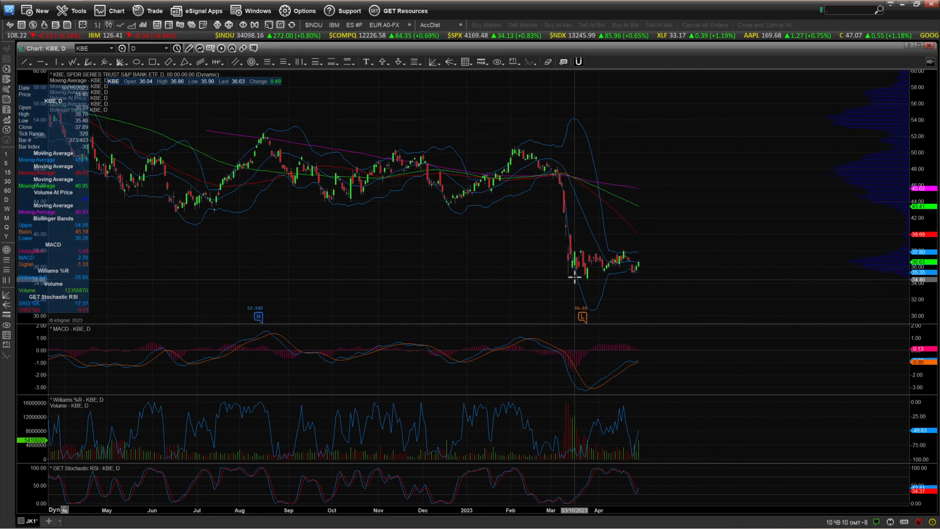
mouse_move(740, 187)
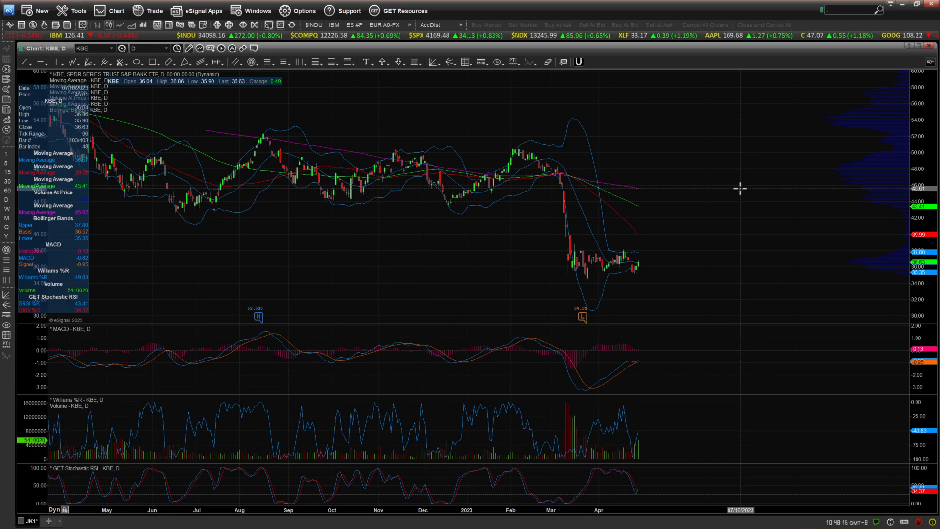
type("$TNX")
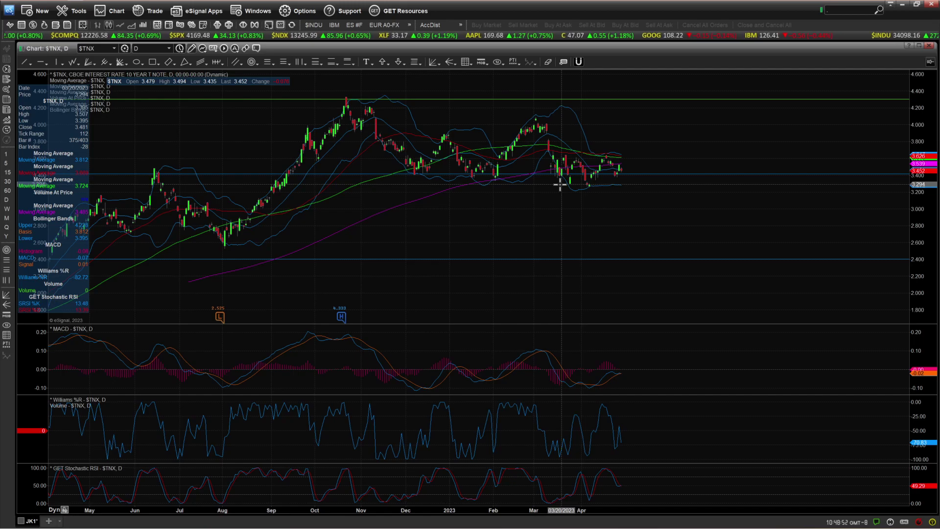
Load the UUP dollar ETF and GLD gold trust daily charts, then enter the invalid symbol XKE.
type("UUP")
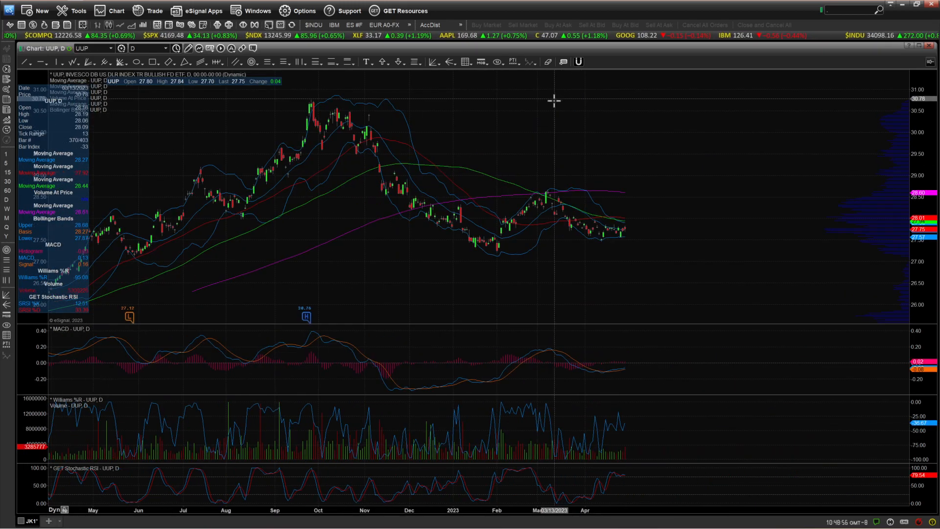
mouse_move(634, 193)
type("GDX")
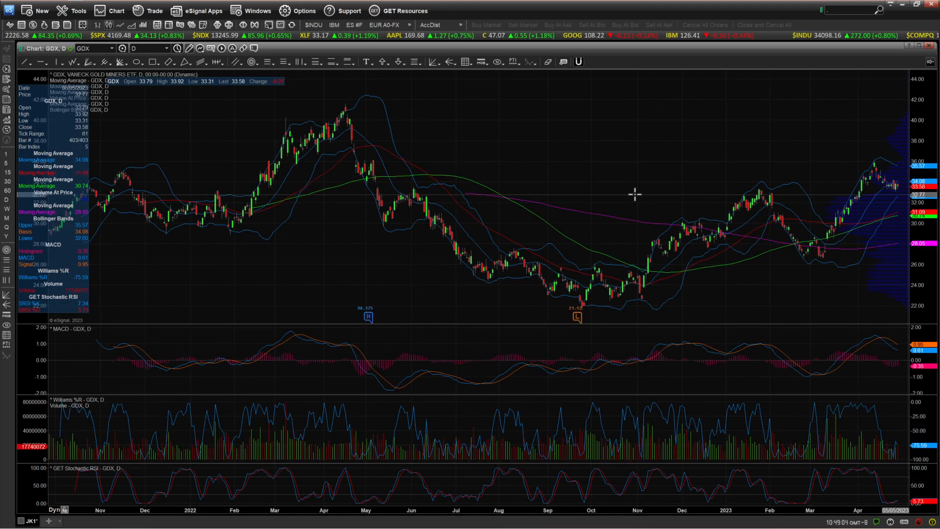
mouse_move(653, 187)
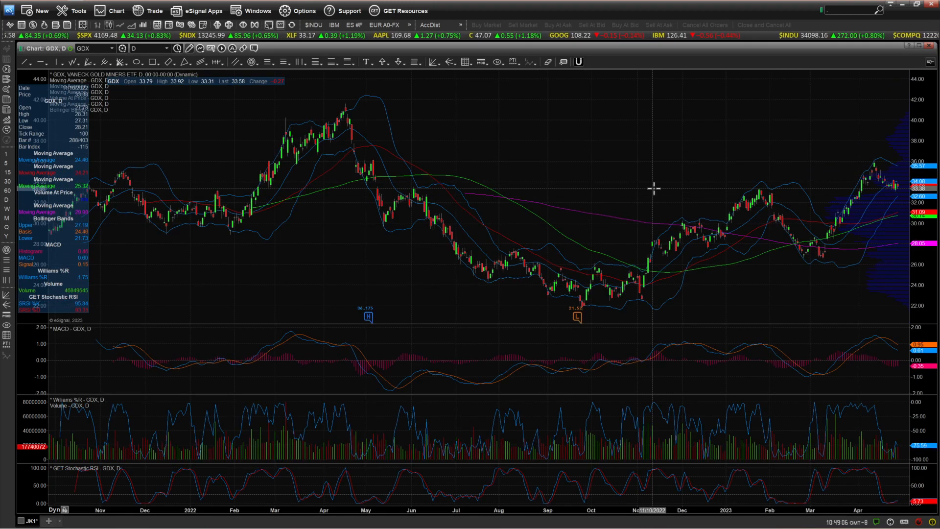
mouse_move(717, 174)
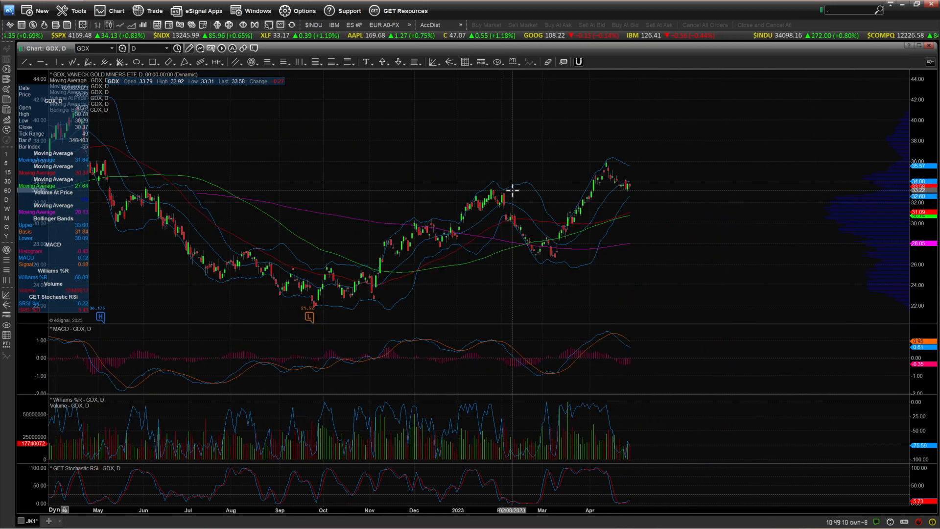
mouse_move(535, 182)
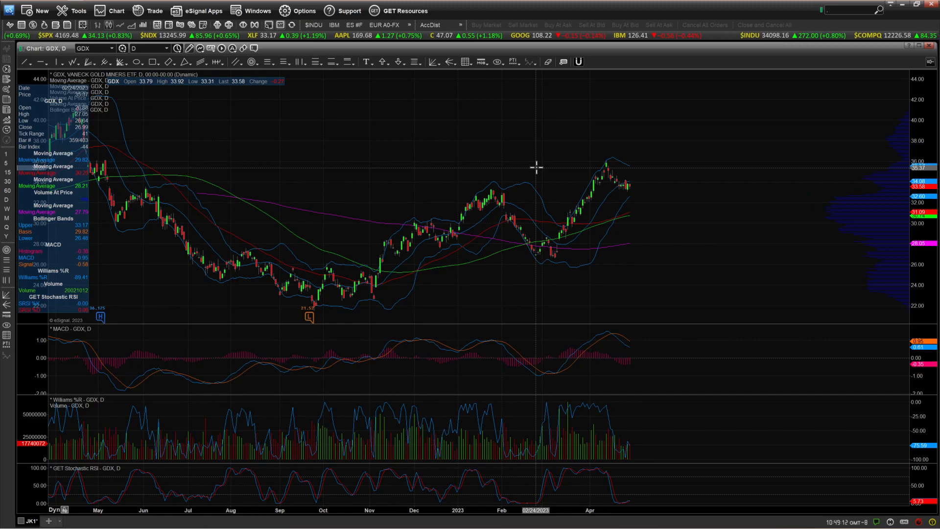
type("GLD")
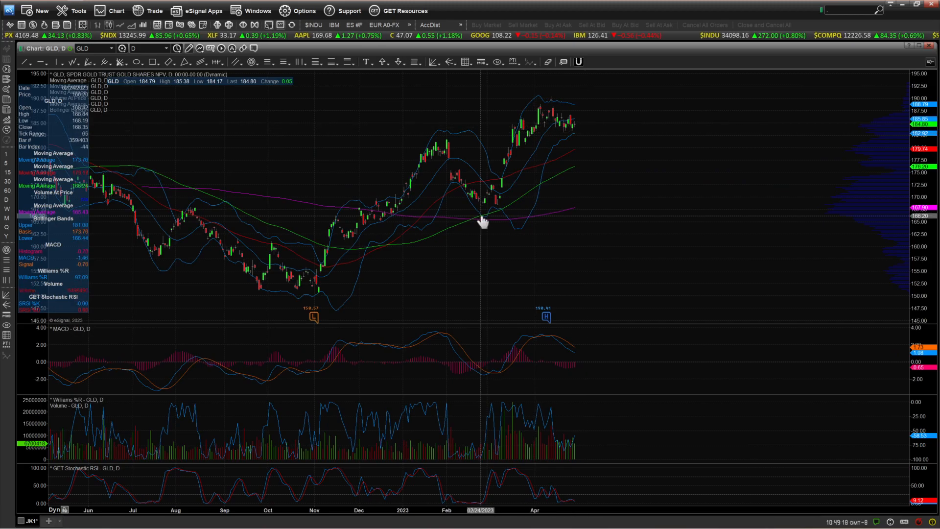
mouse_move(486, 173)
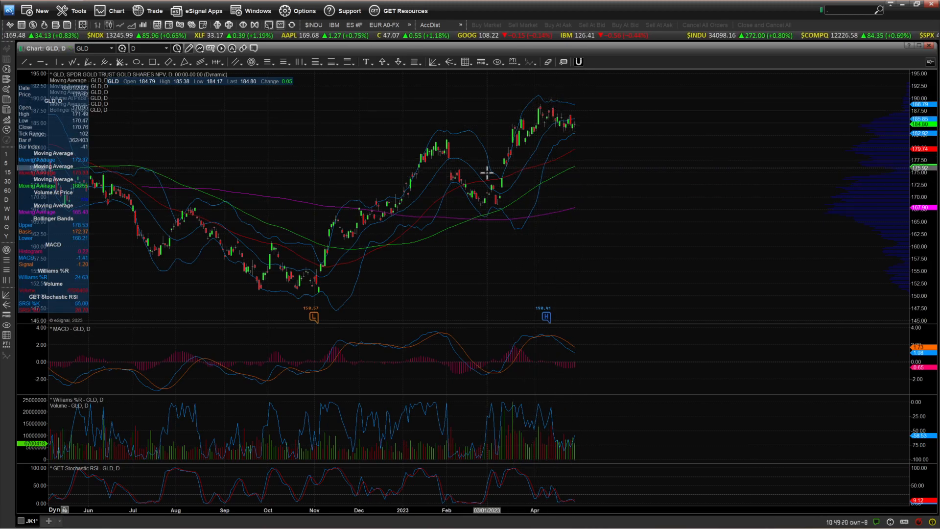
mouse_move(582, 121)
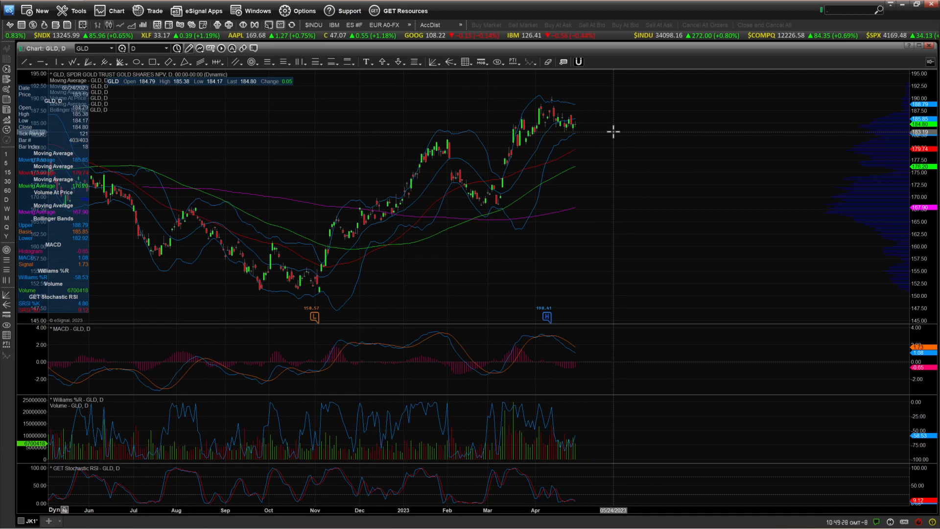
type("XKE")
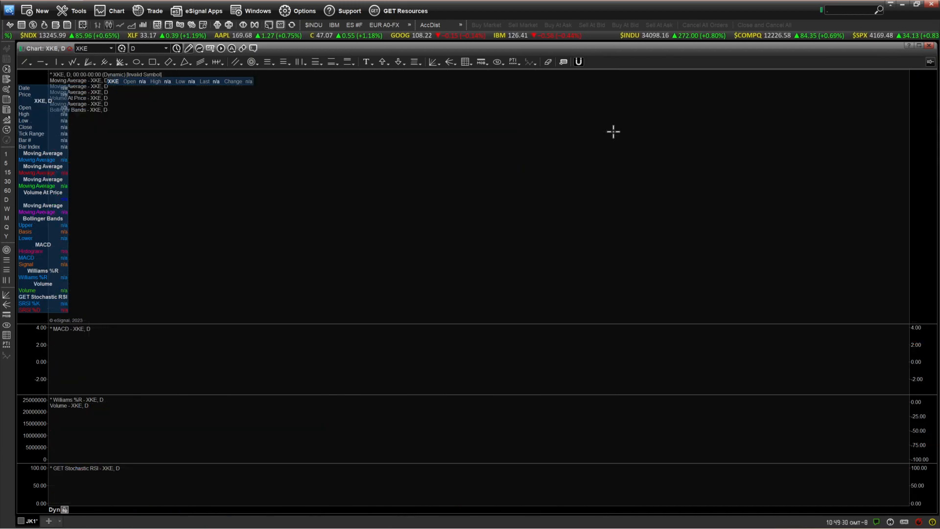
Load the XLE, IYM and IAI daily charts in turn via the symbol box.
type("XLE")
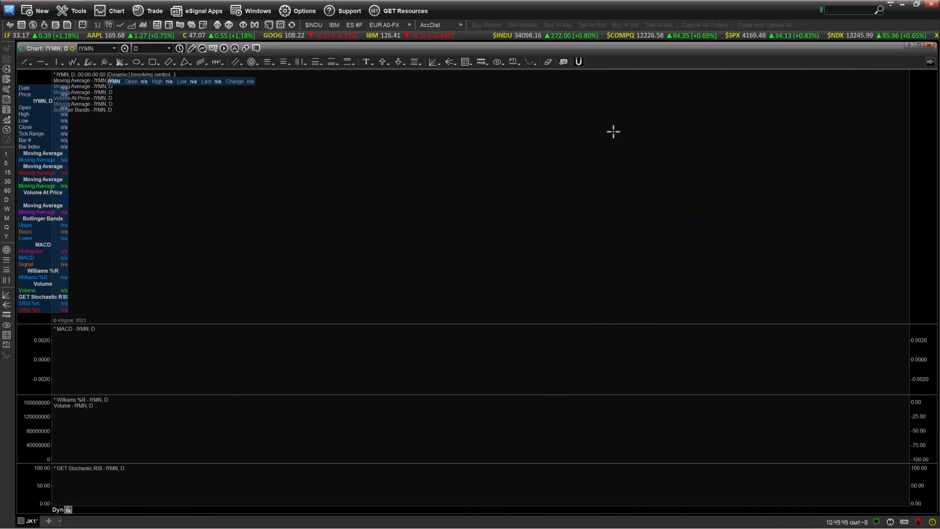
type("IYM")
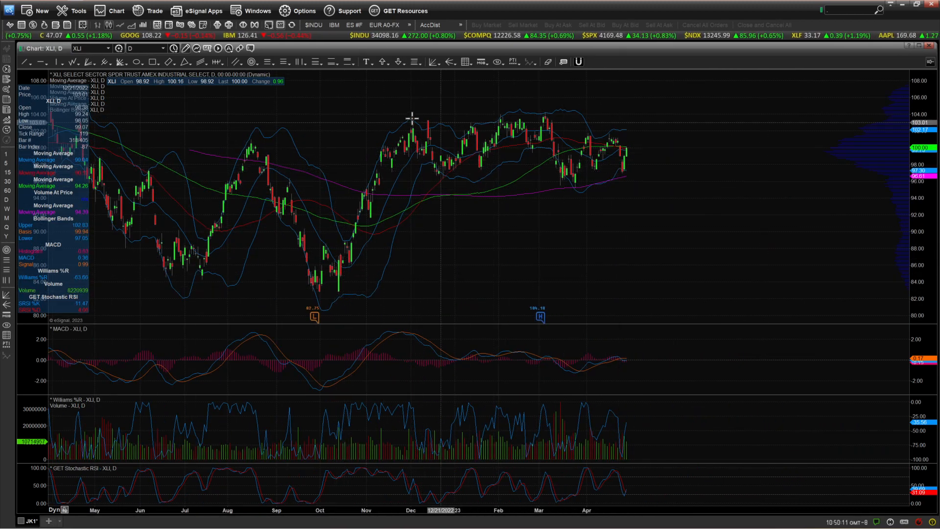
mouse_move(653, 122)
type("$TRAN")
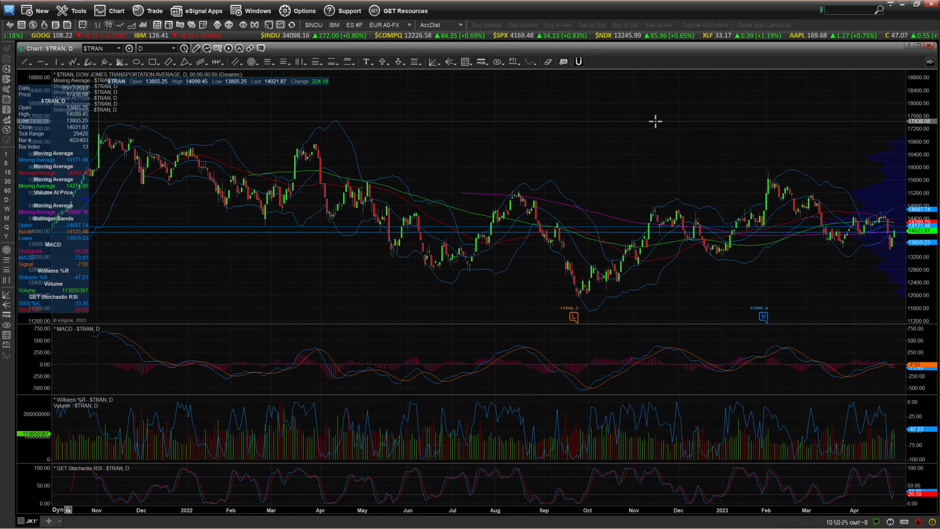
type("IAI")
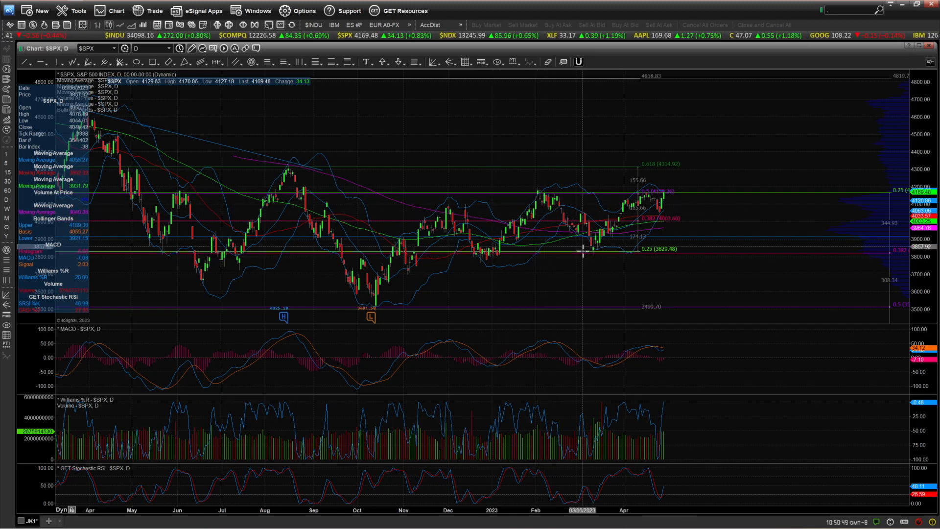
mouse_move(661, 204)
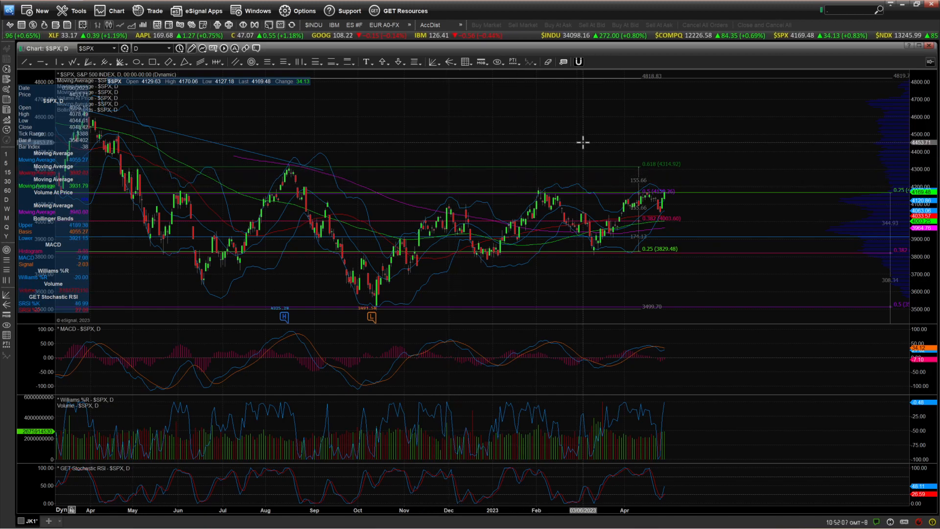
mouse_move(562, 158)
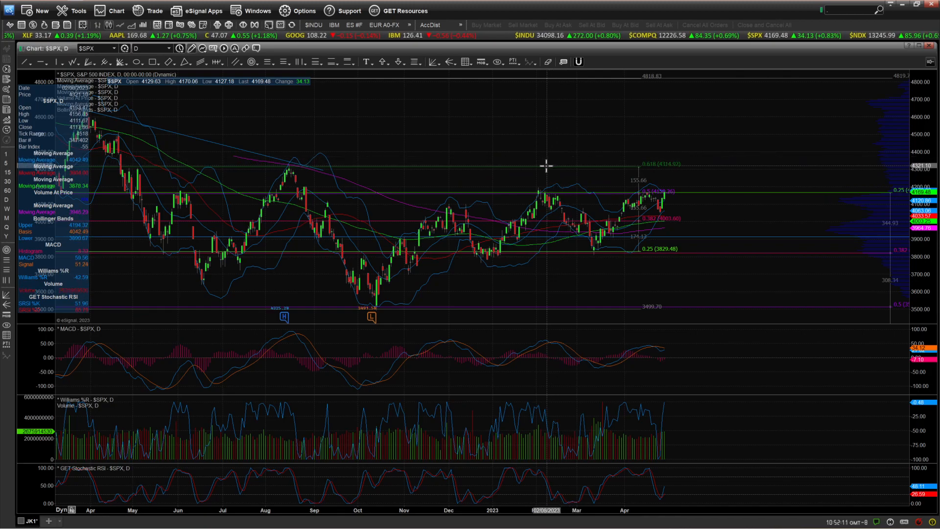
mouse_move(524, 177)
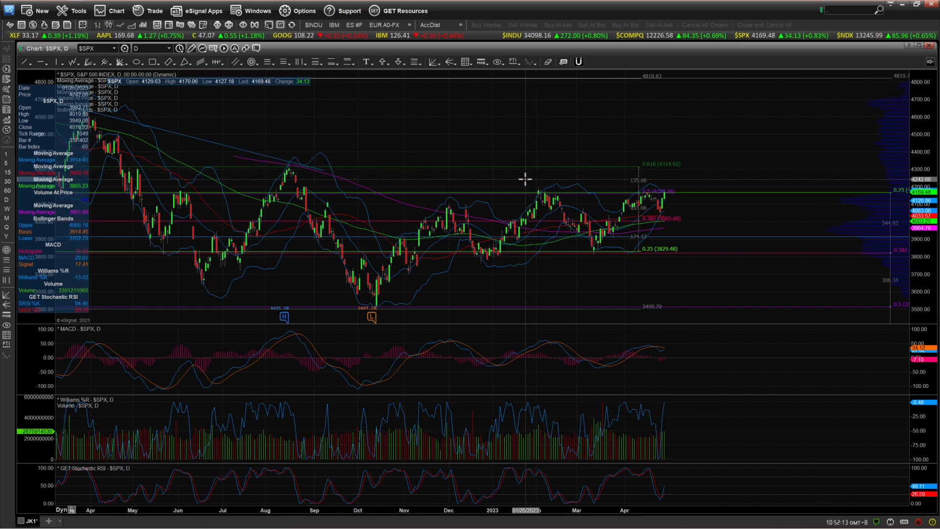
mouse_move(489, 181)
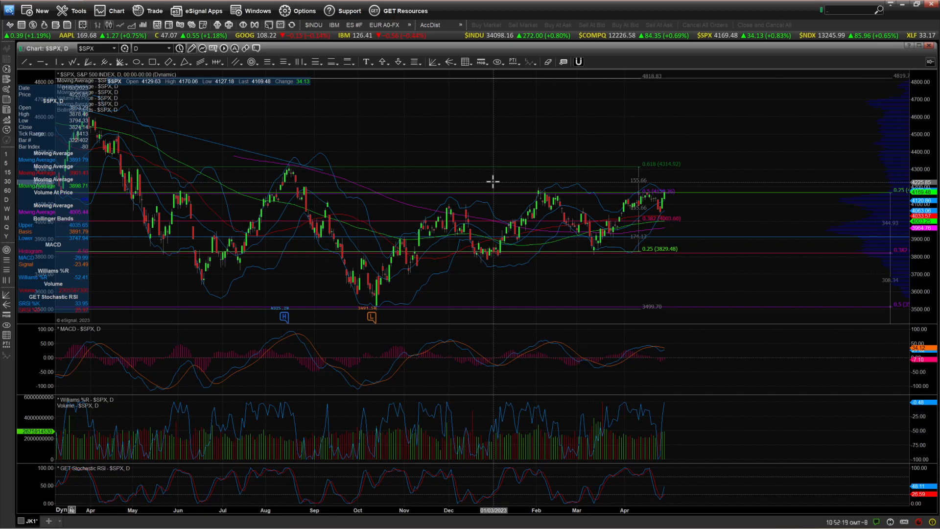
mouse_move(776, 187)
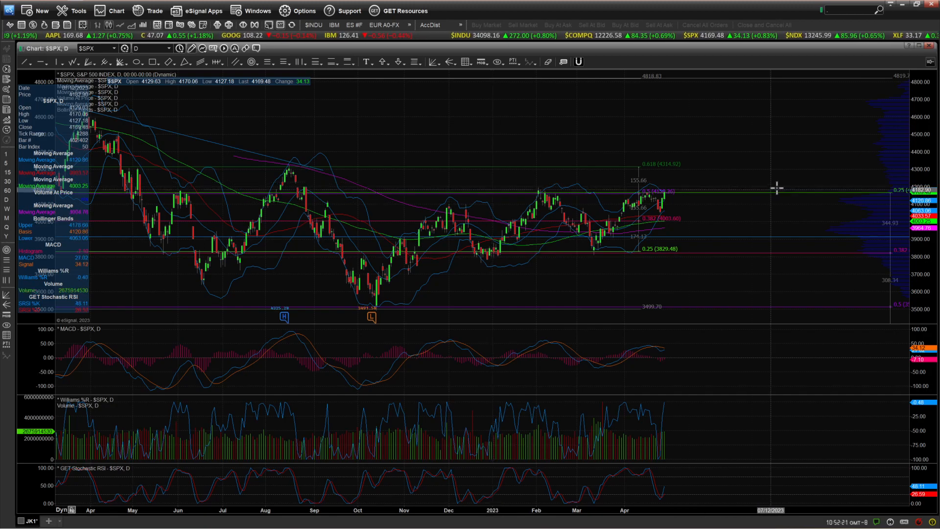